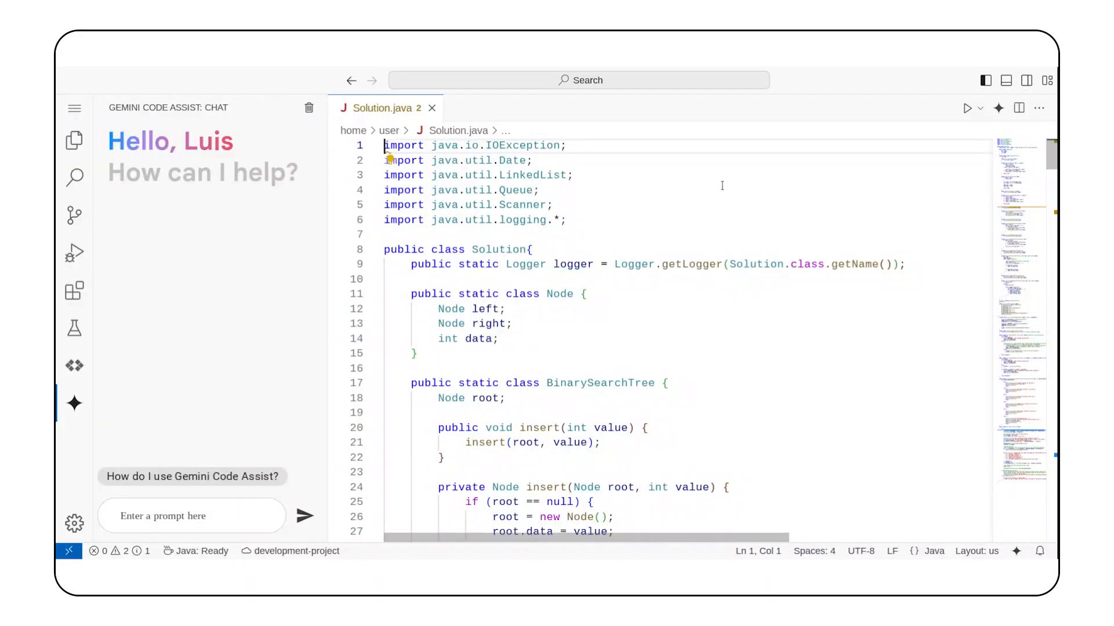
# Step: Scroll to the contains methods and have Gemini explain the public method and recursive helper
pyautogui.scroll(-3)
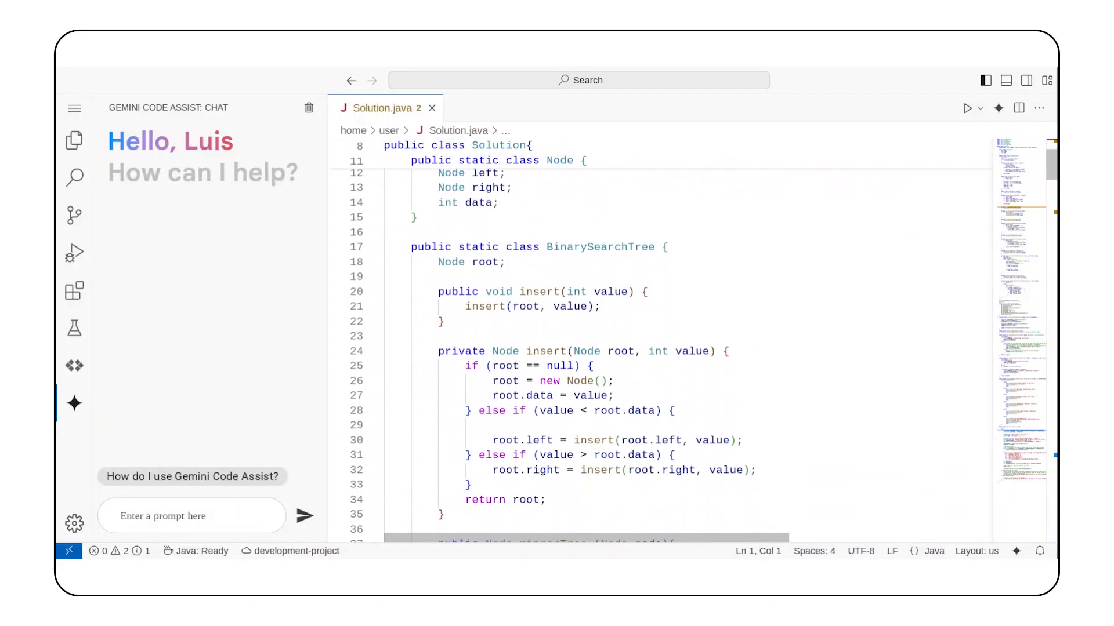
pyautogui.scroll(-3)
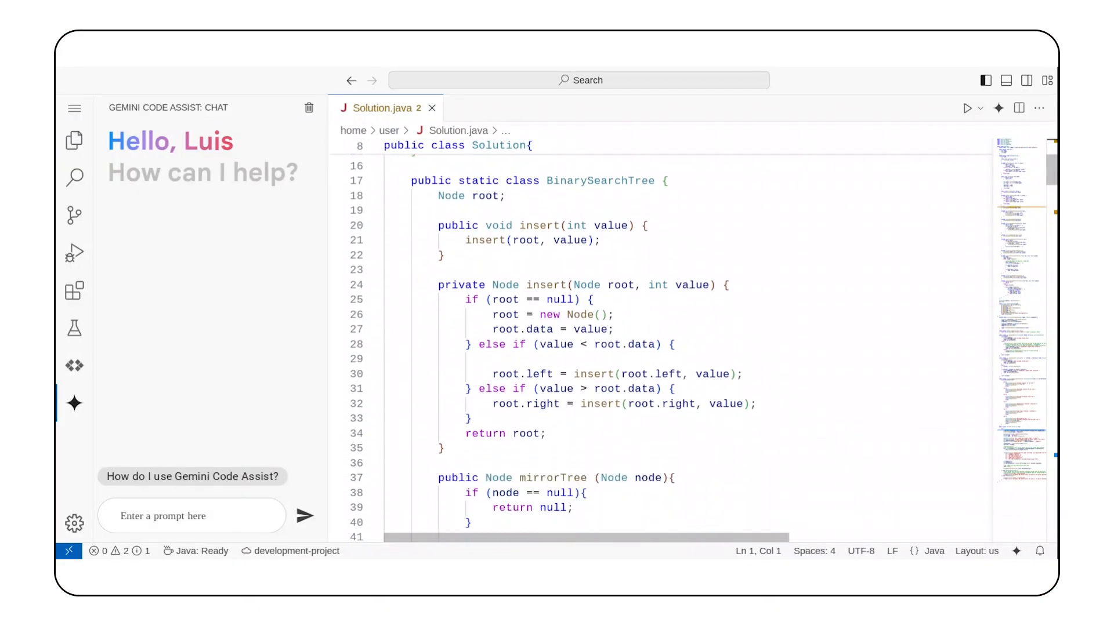
pyautogui.scroll(-3)
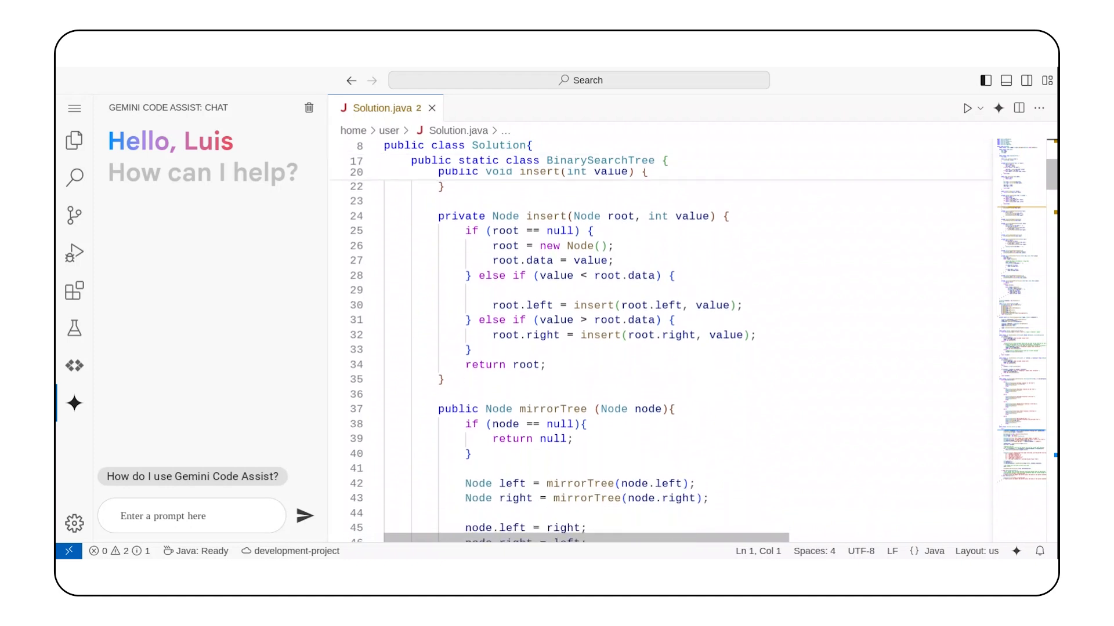
pyautogui.scroll(-3)
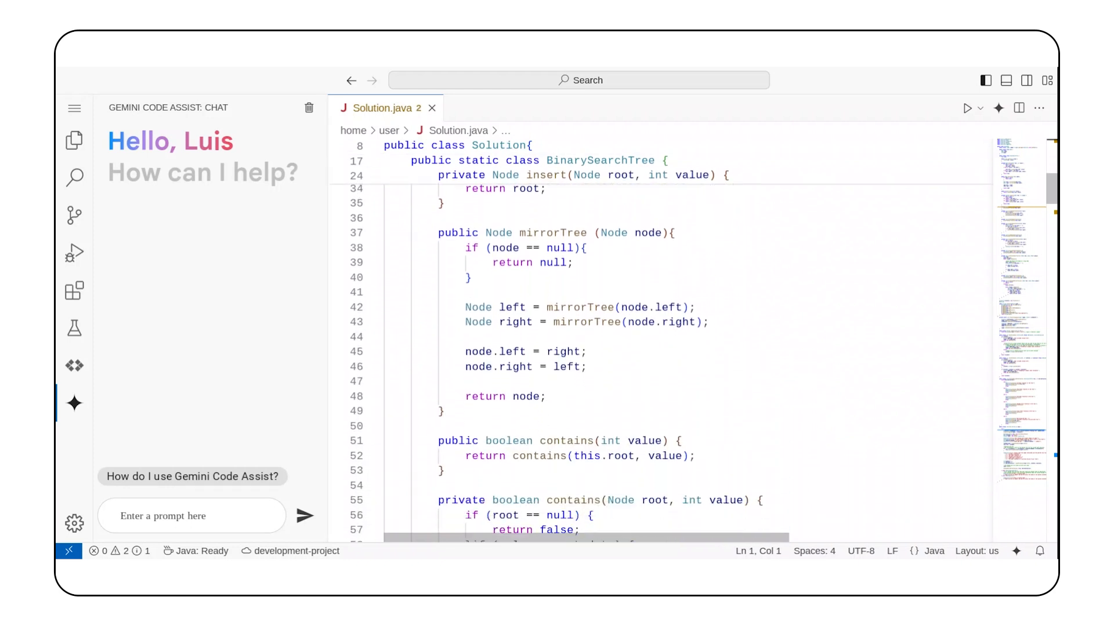
pyautogui.scroll(-3)
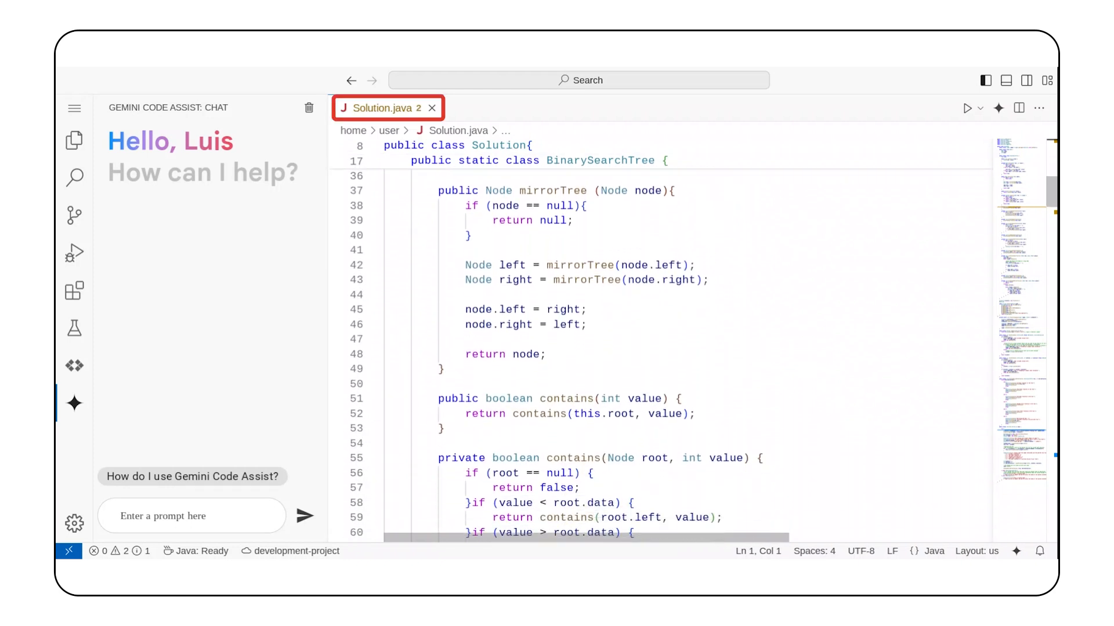
pyautogui.scroll(-3)
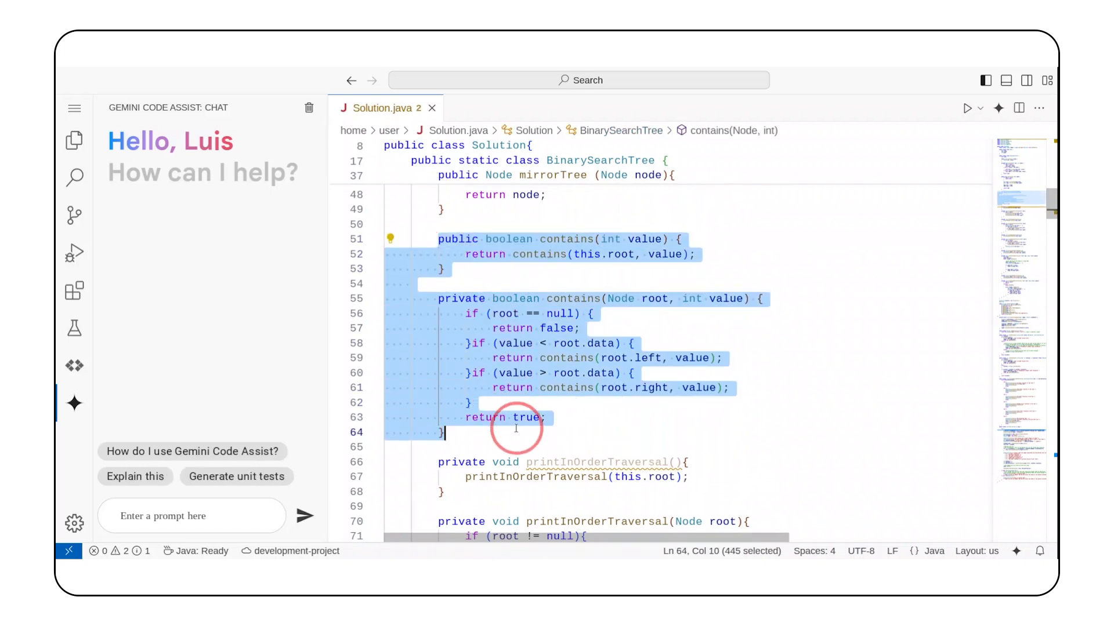
pyautogui.moveTo(235, 520)
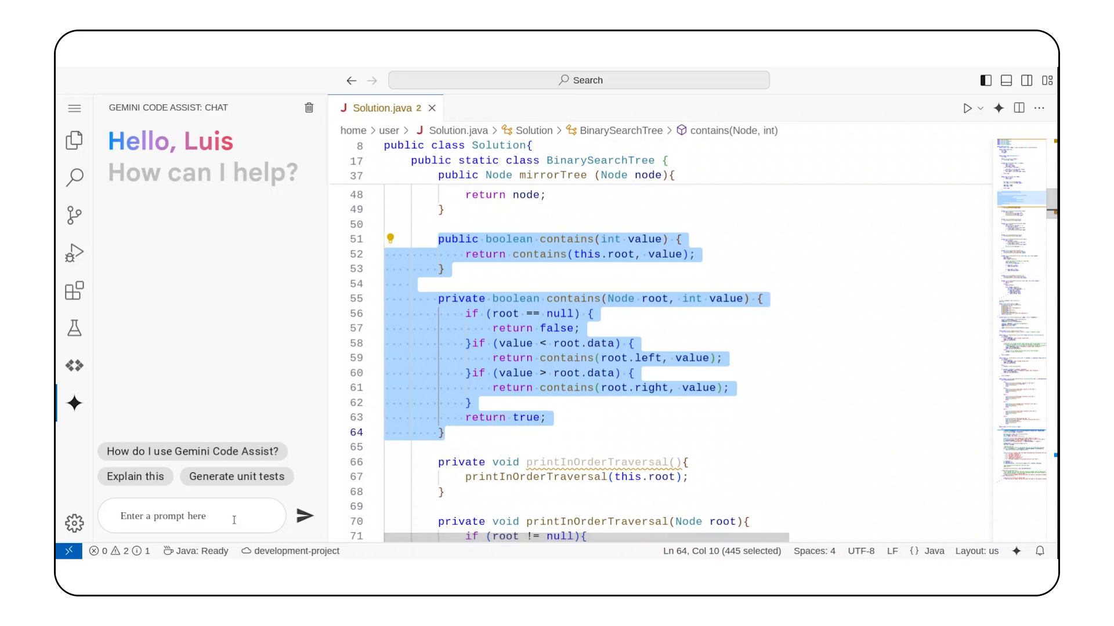
pyautogui.moveTo(135, 477)
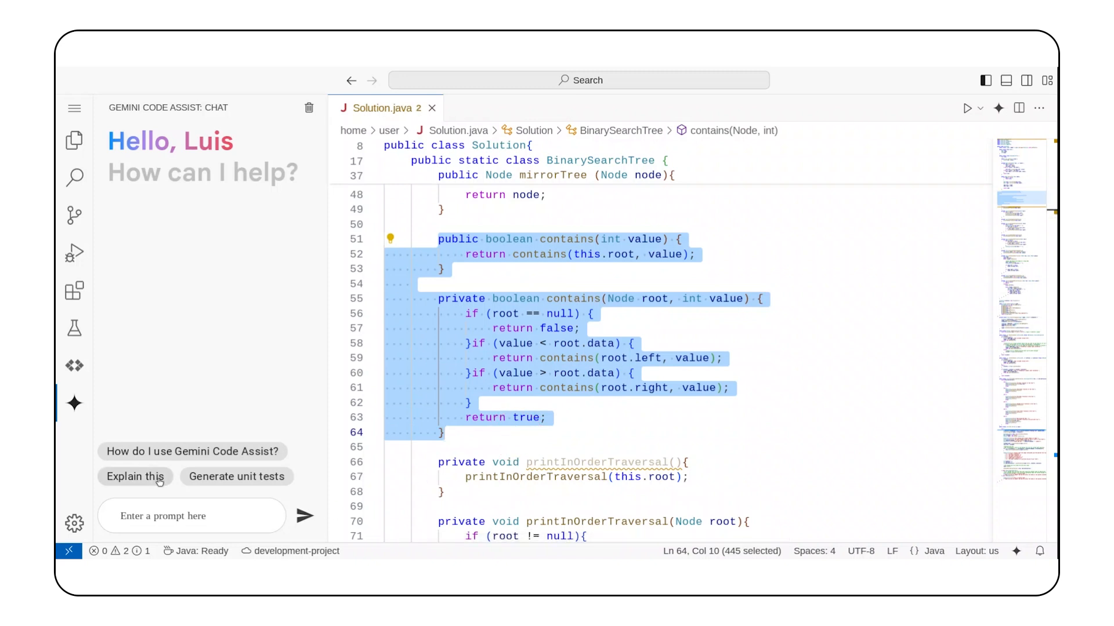
pyautogui.click(134, 477)
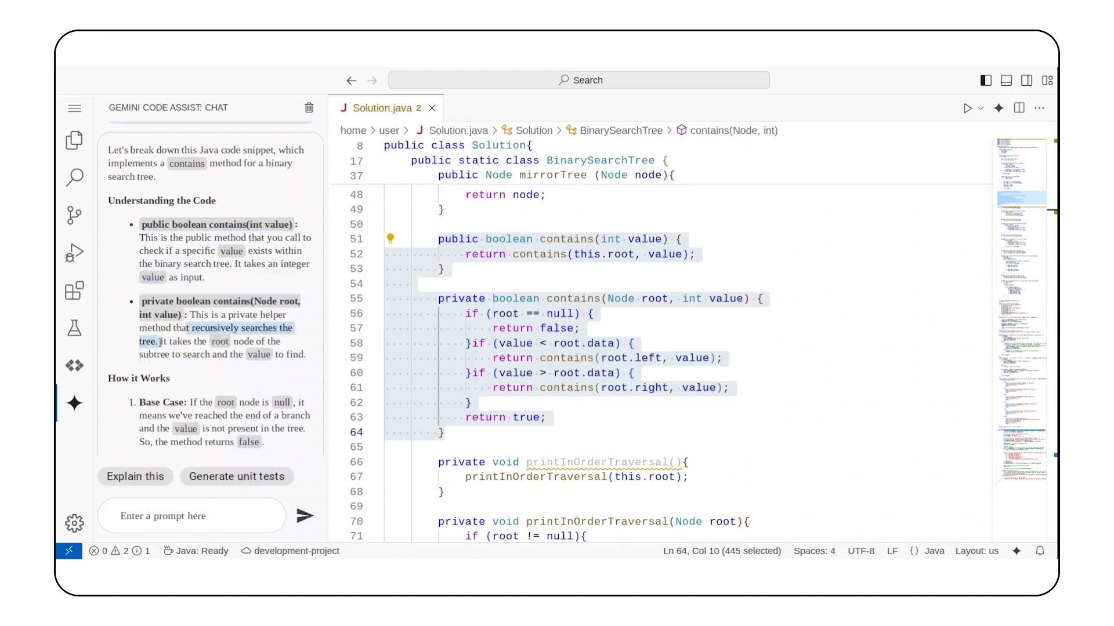
pyautogui.moveTo(212, 369)
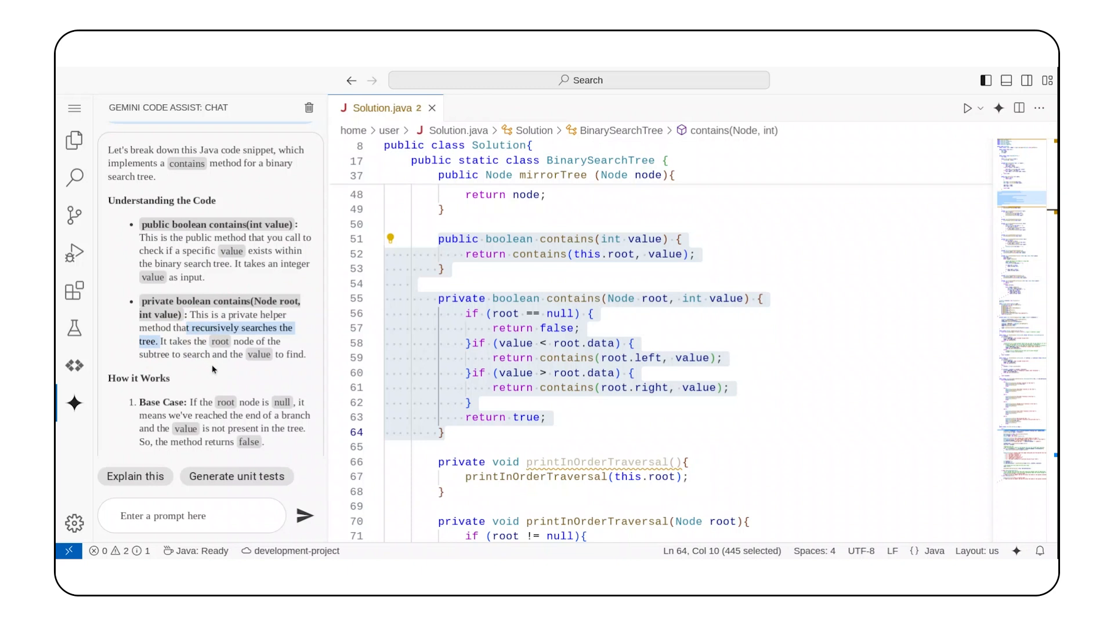
pyautogui.scroll(-3)
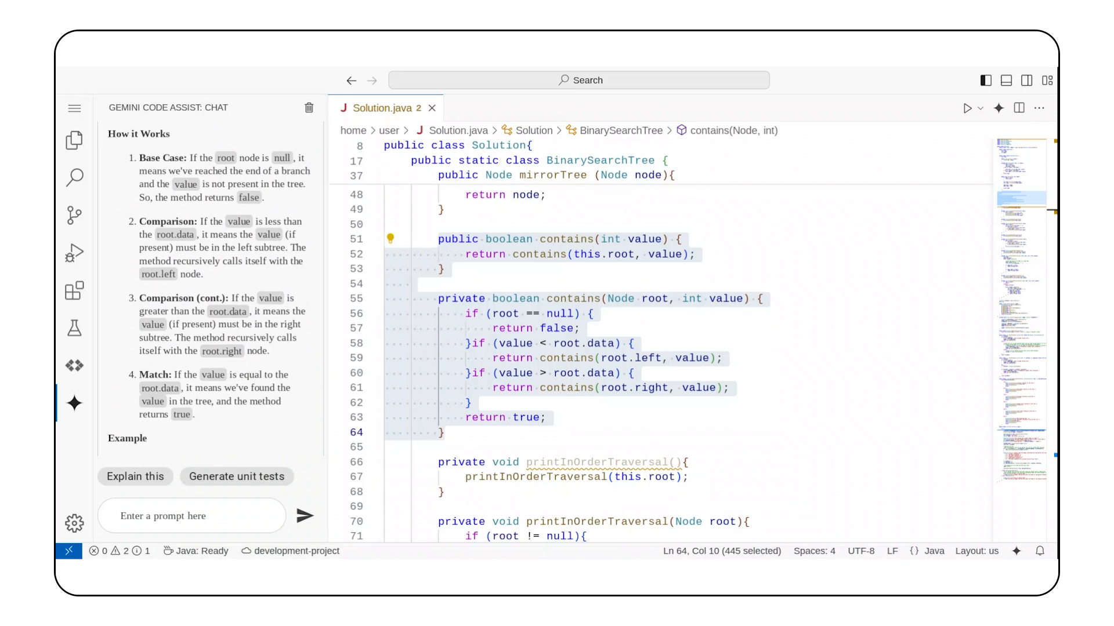
pyautogui.scroll(-3)
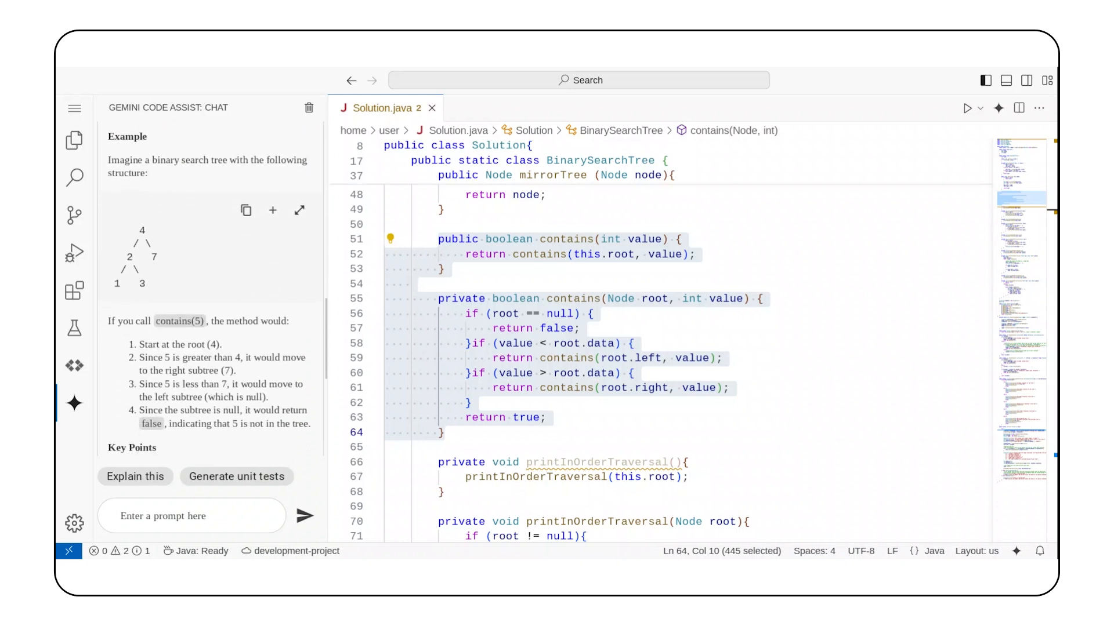
pyautogui.scroll(-3)
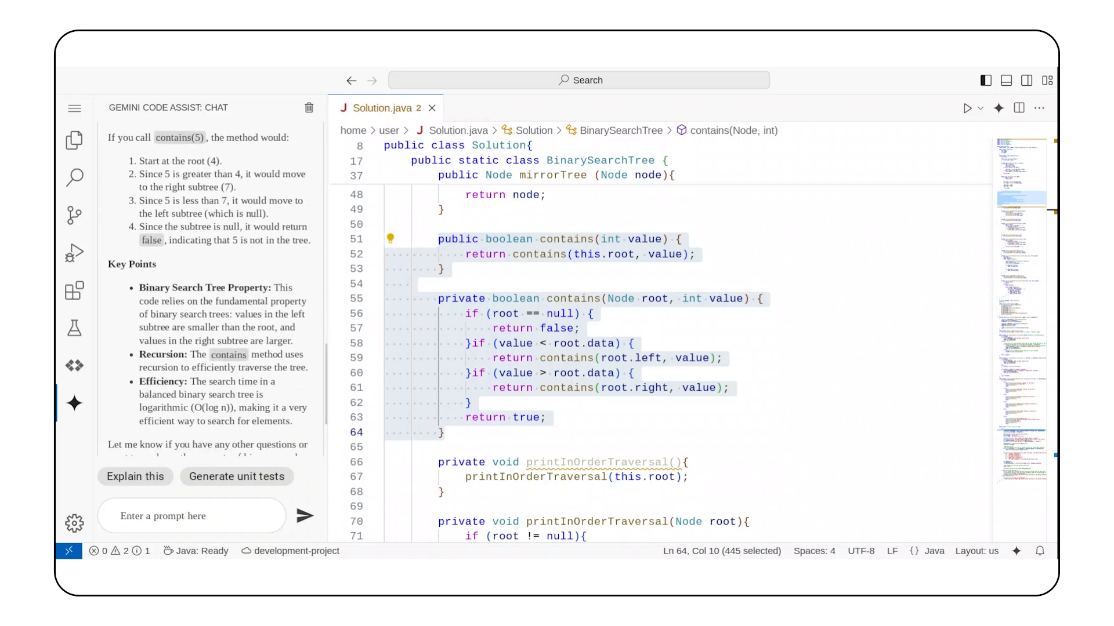
pyautogui.scroll(-3)
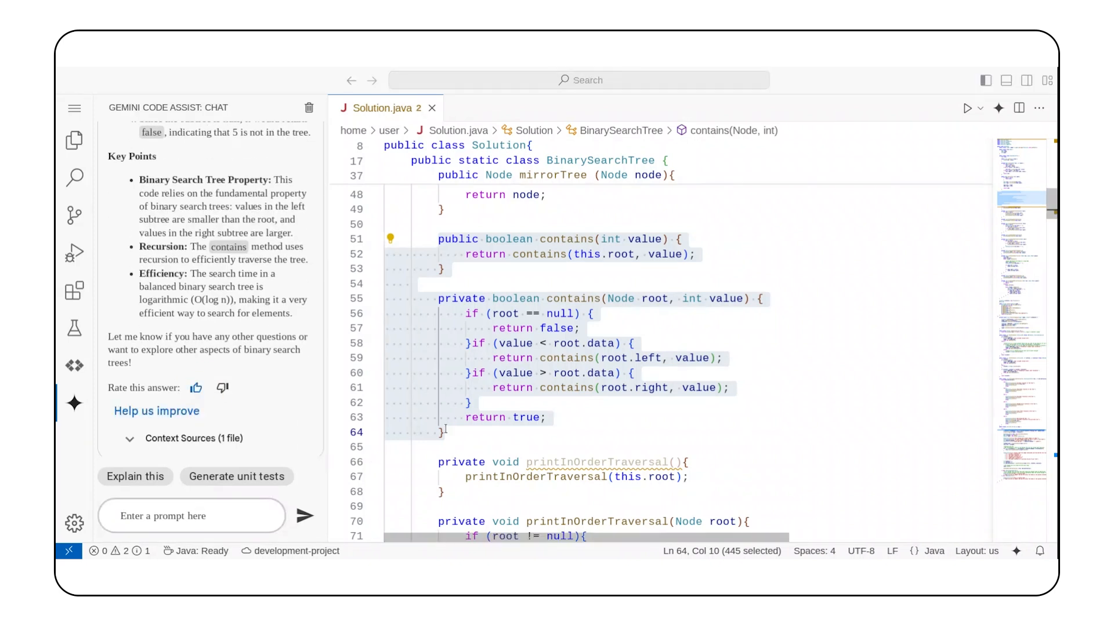
pyautogui.scroll(-3)
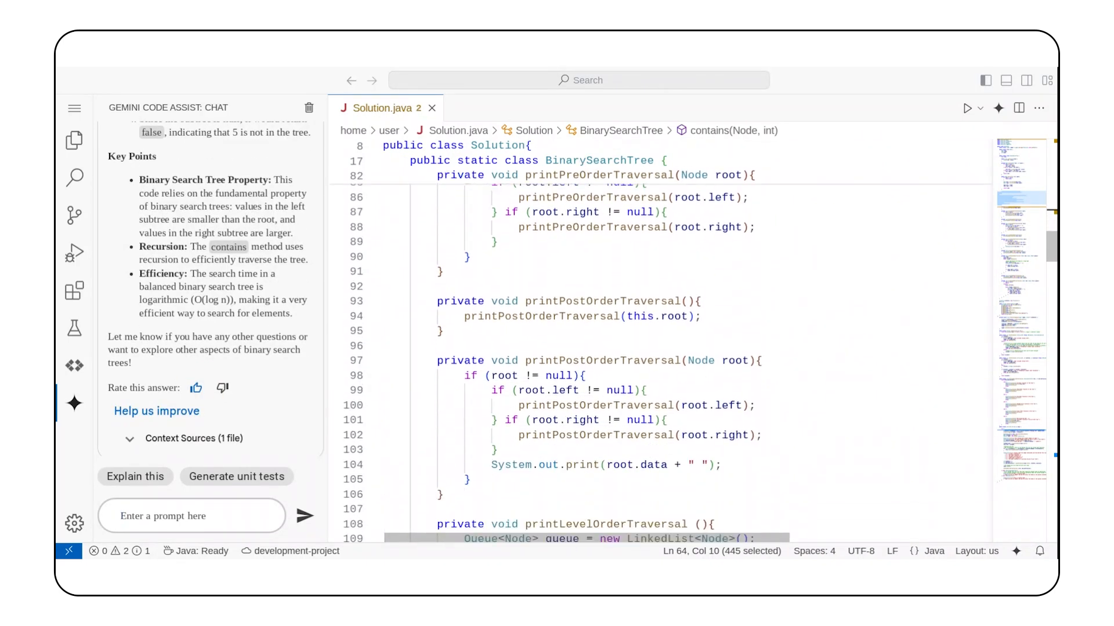
pyautogui.scroll(-3)
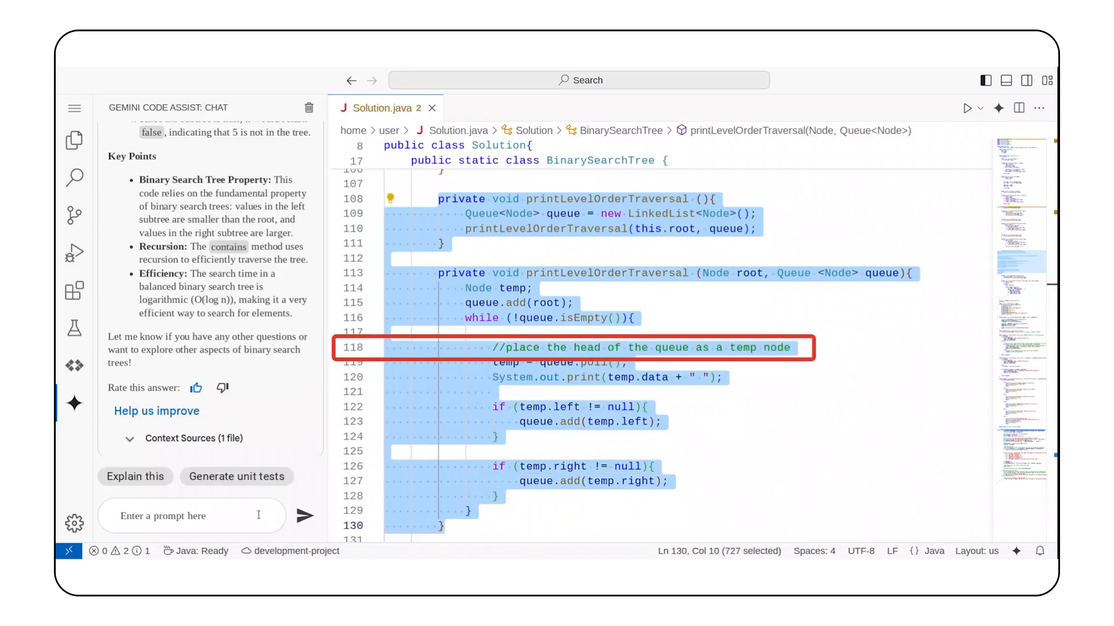
# Step: Send Gemini a question asking whether the printLevelOrderTraversal comment is accurate
pyautogui.write('Can you an')
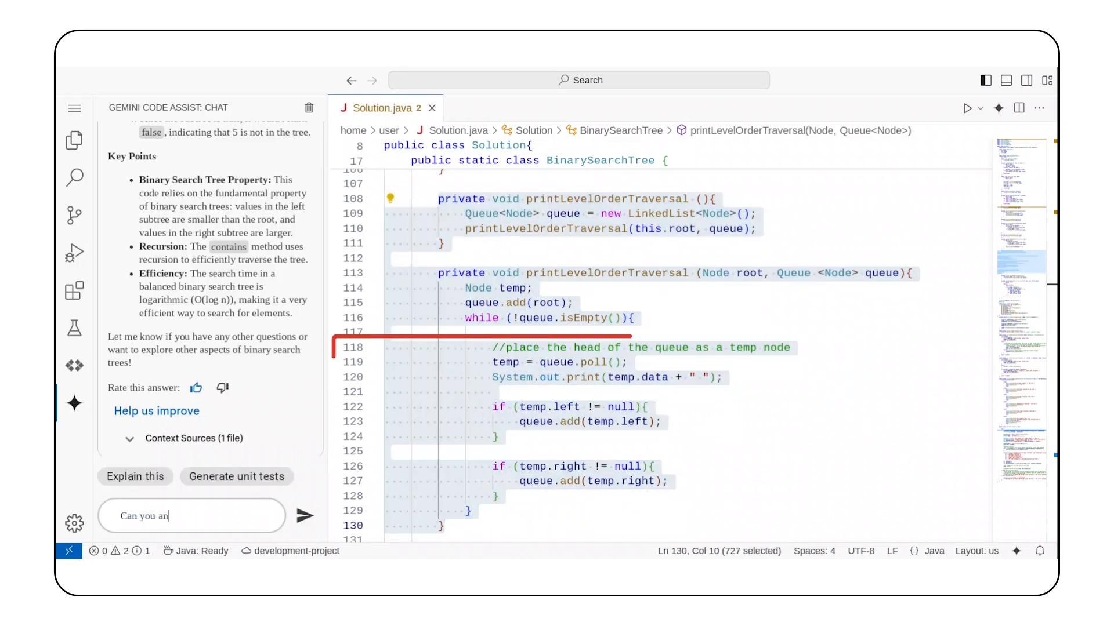
pyautogui.write('Can you analyze this code and determine whetherr the')
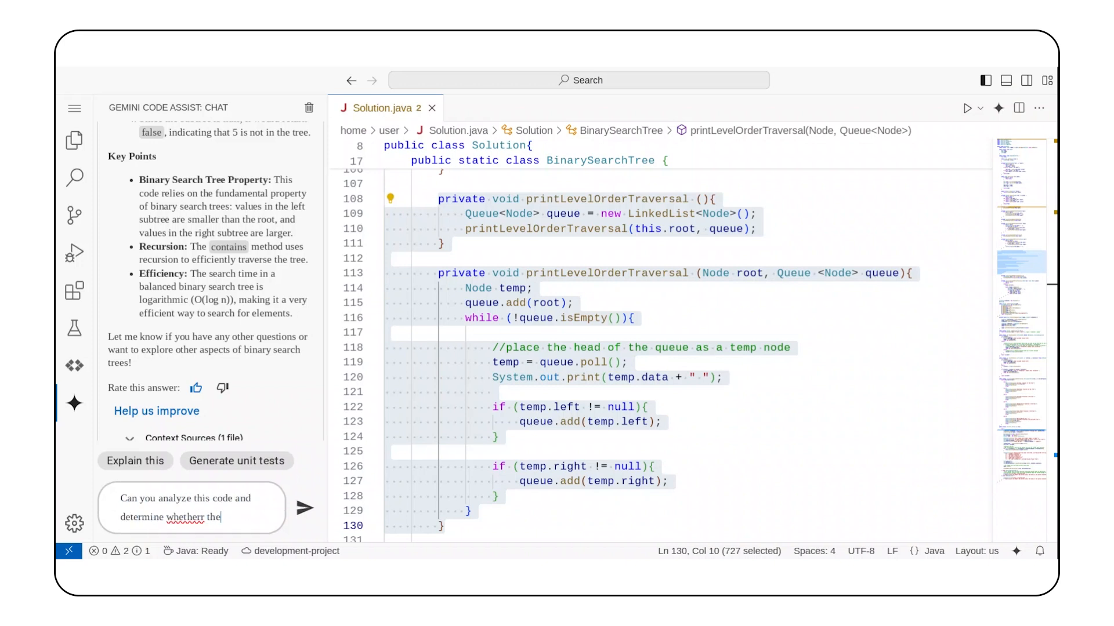
pyautogui.click(303, 511)
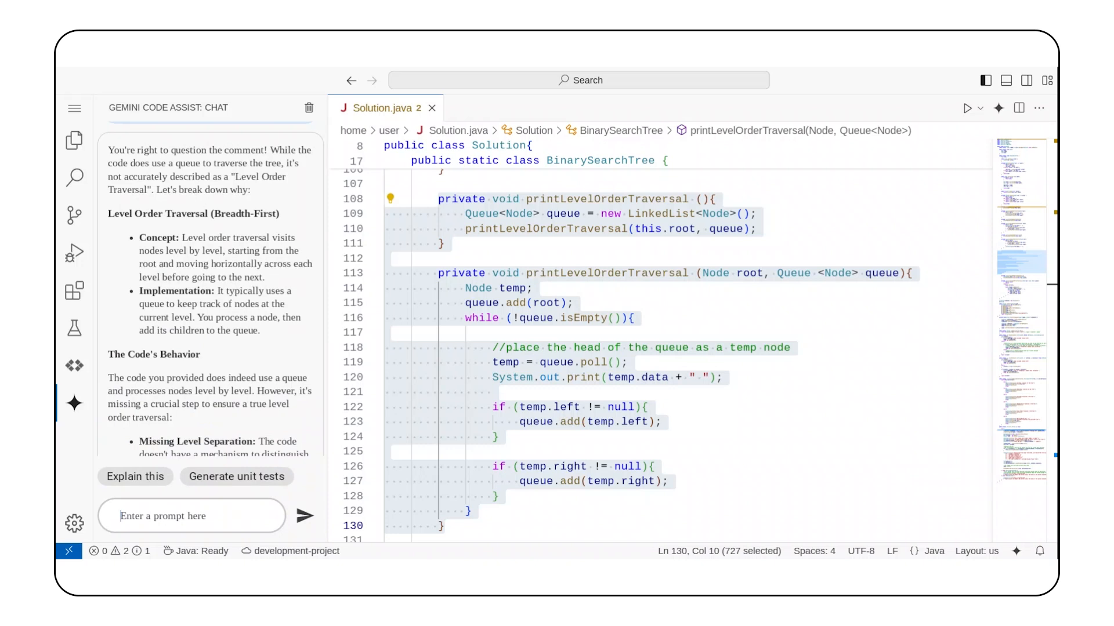
pyautogui.scroll(3)
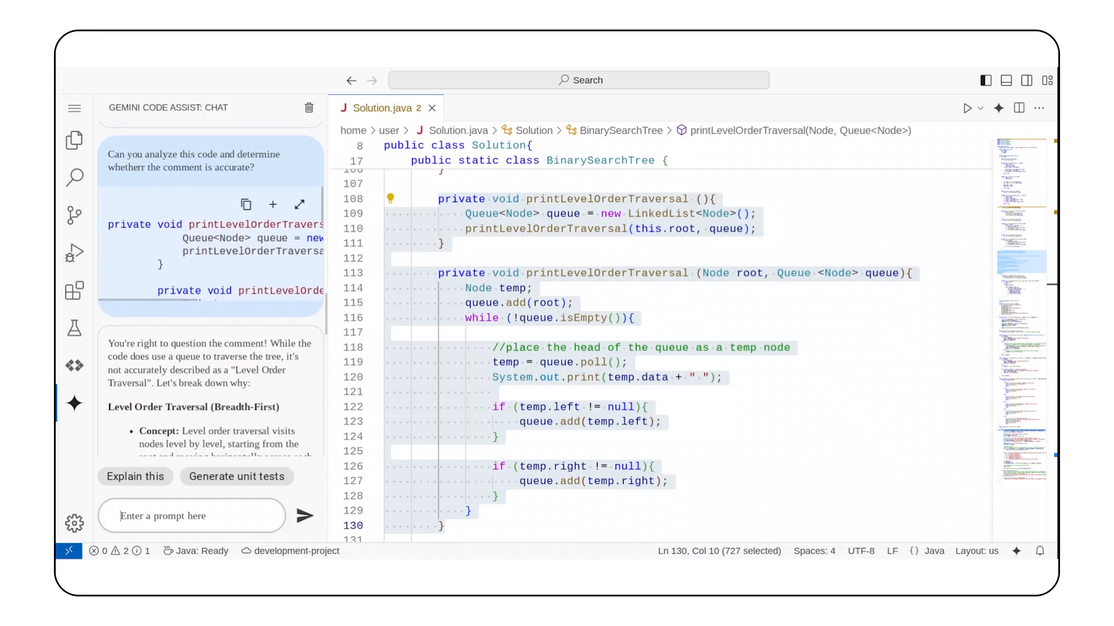
pyautogui.scroll(-3)
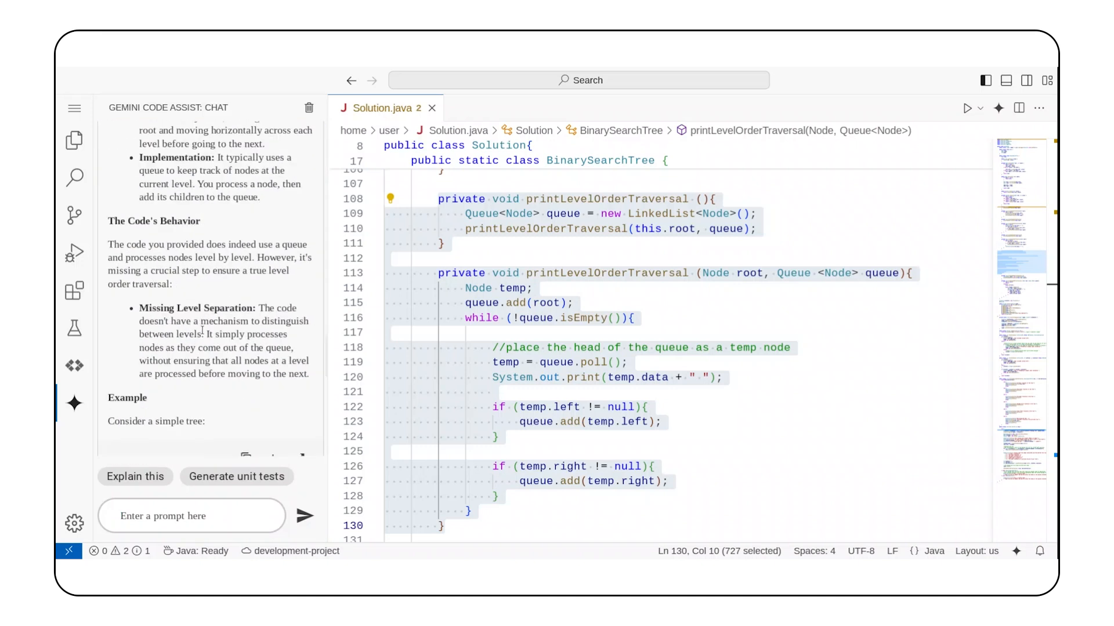
pyautogui.scroll(-3)
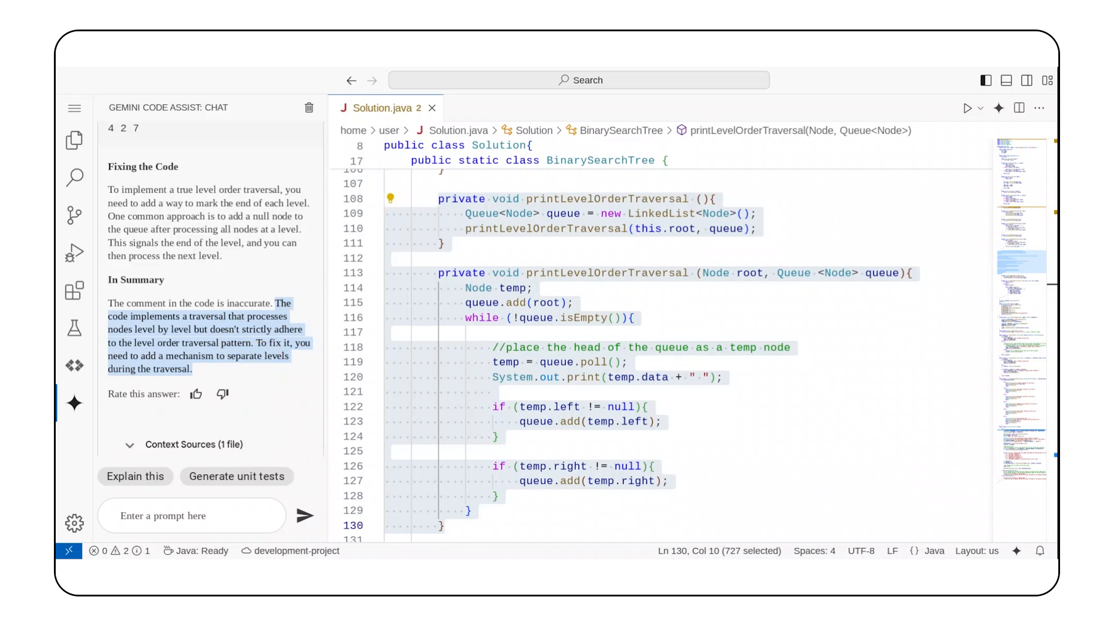
pyautogui.scroll(-3)
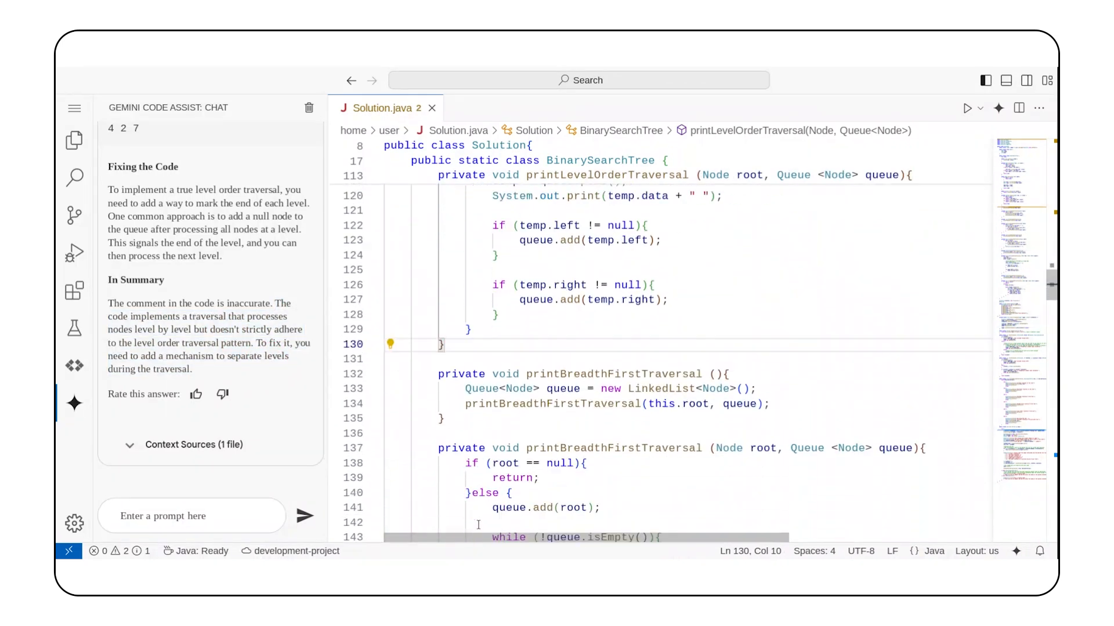
pyautogui.scroll(-3)
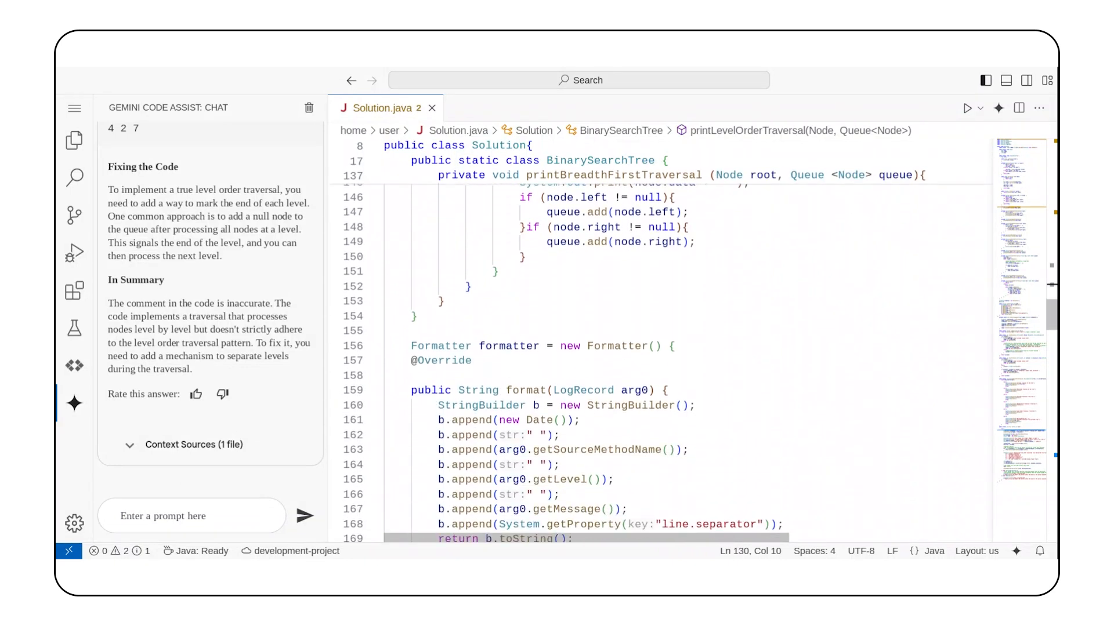
pyautogui.scroll(-3)
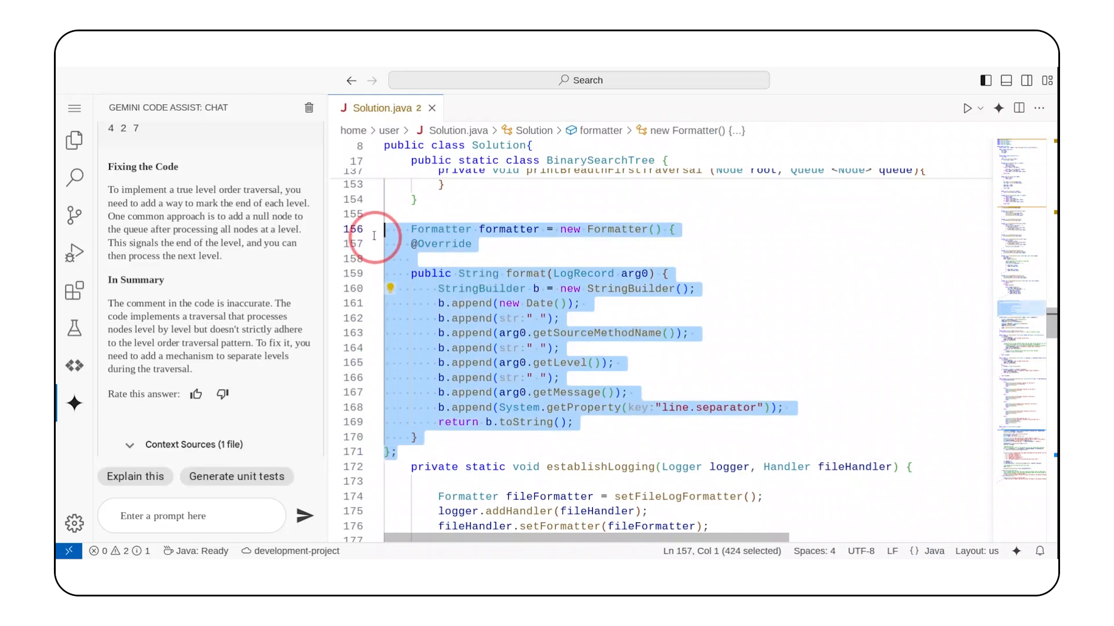
# Step: Choose 'Explain this' on the Formatter anonymous class and read through Gemini's explanation
pyautogui.click(390, 228)
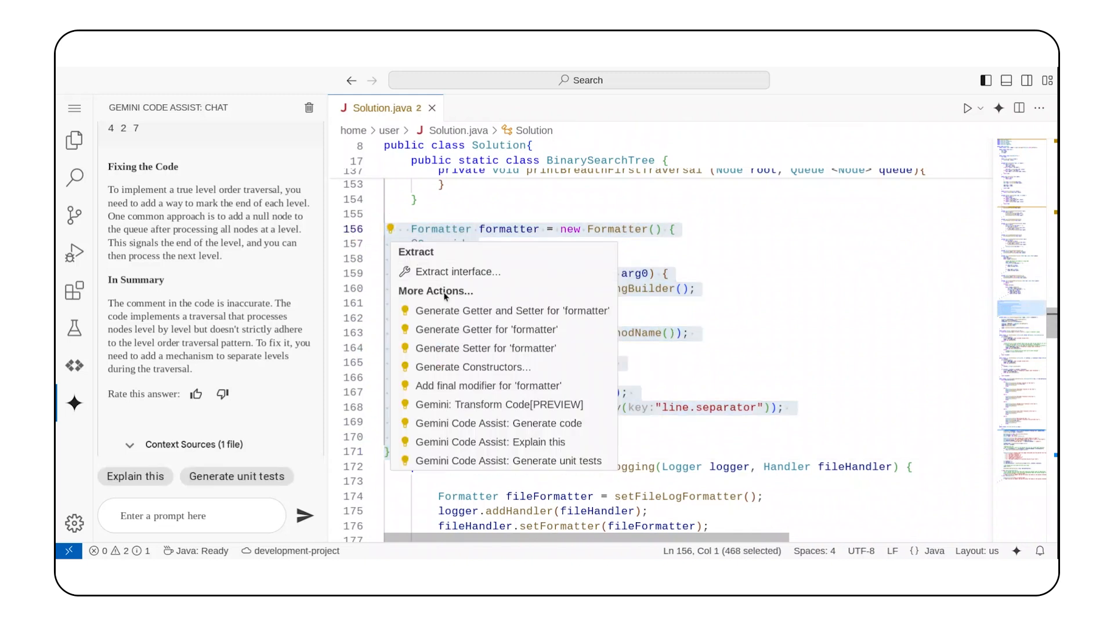
pyautogui.moveTo(496, 442)
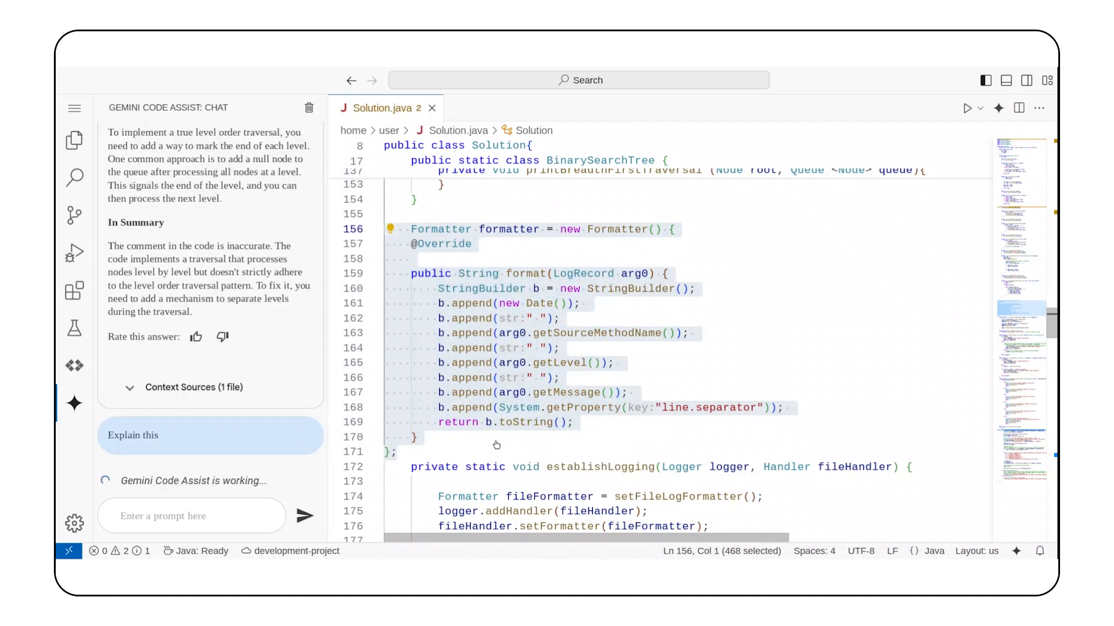
pyautogui.moveTo(278, 493)
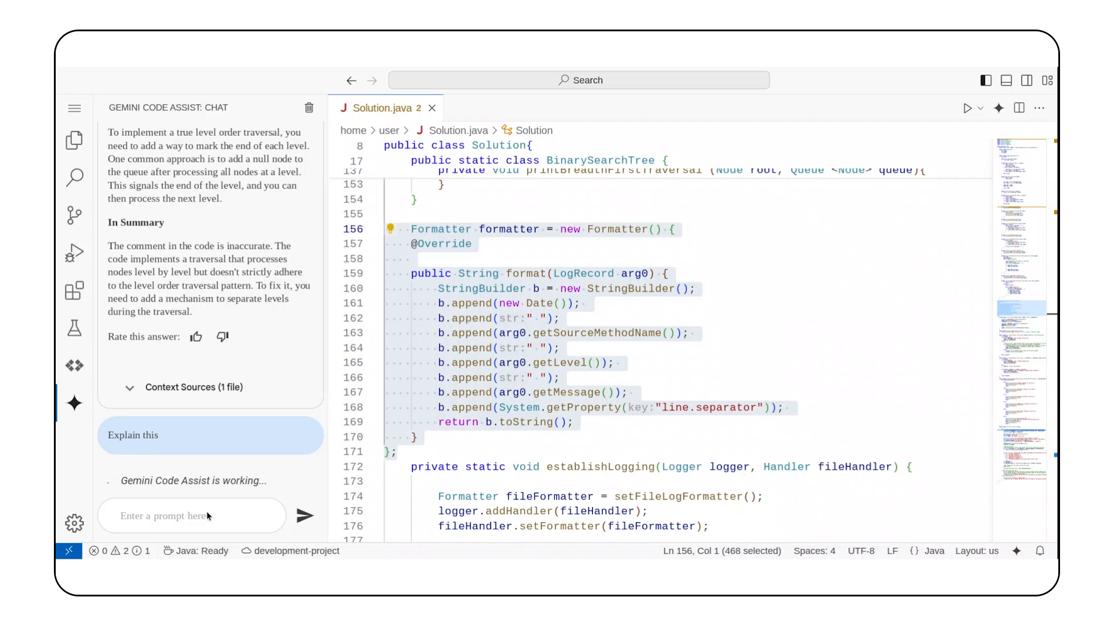
pyautogui.click(210, 435)
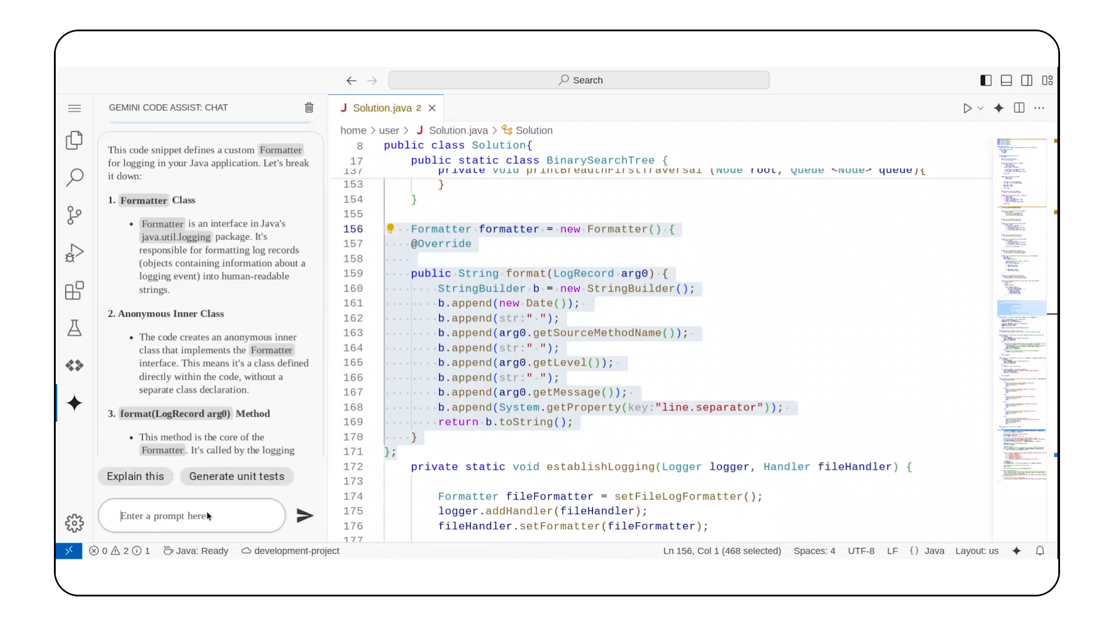
pyautogui.moveTo(208, 518)
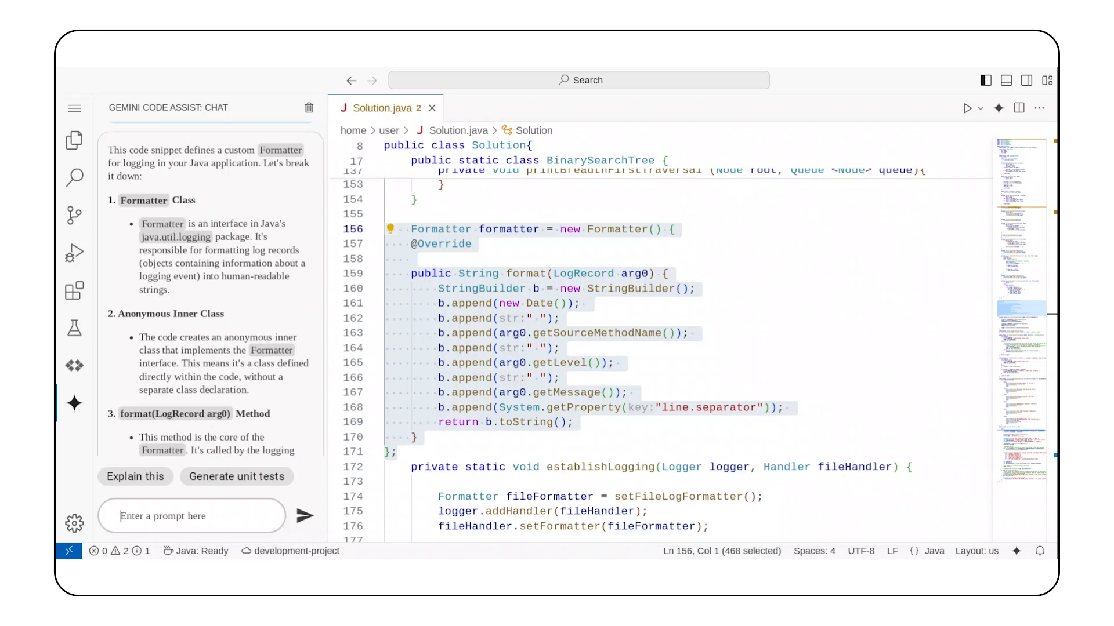
pyautogui.scroll(-3)
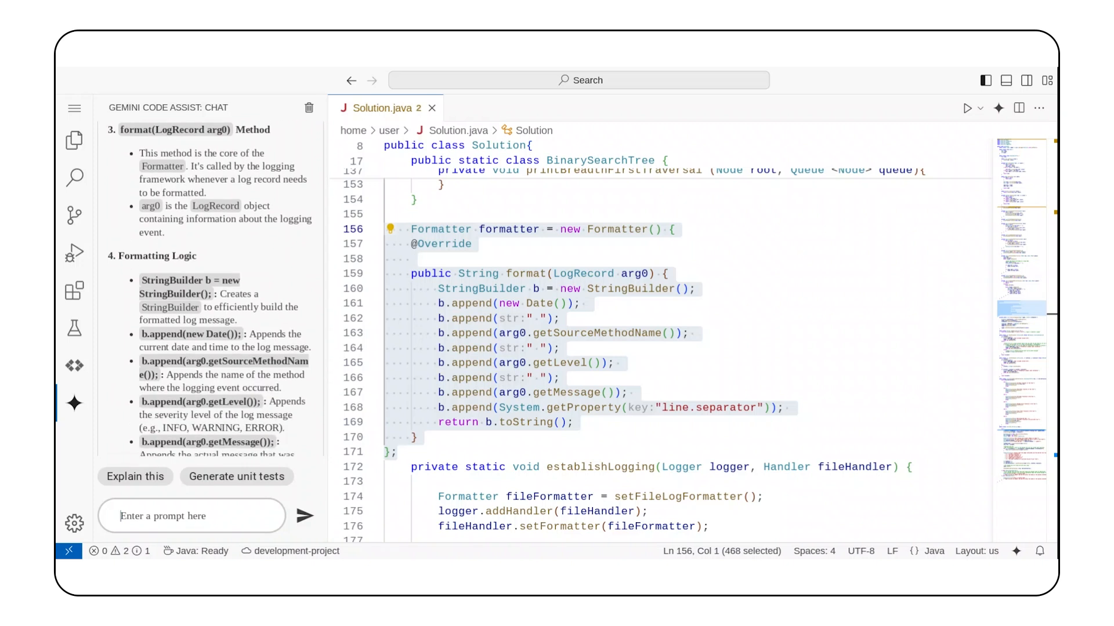
pyautogui.scroll(-3)
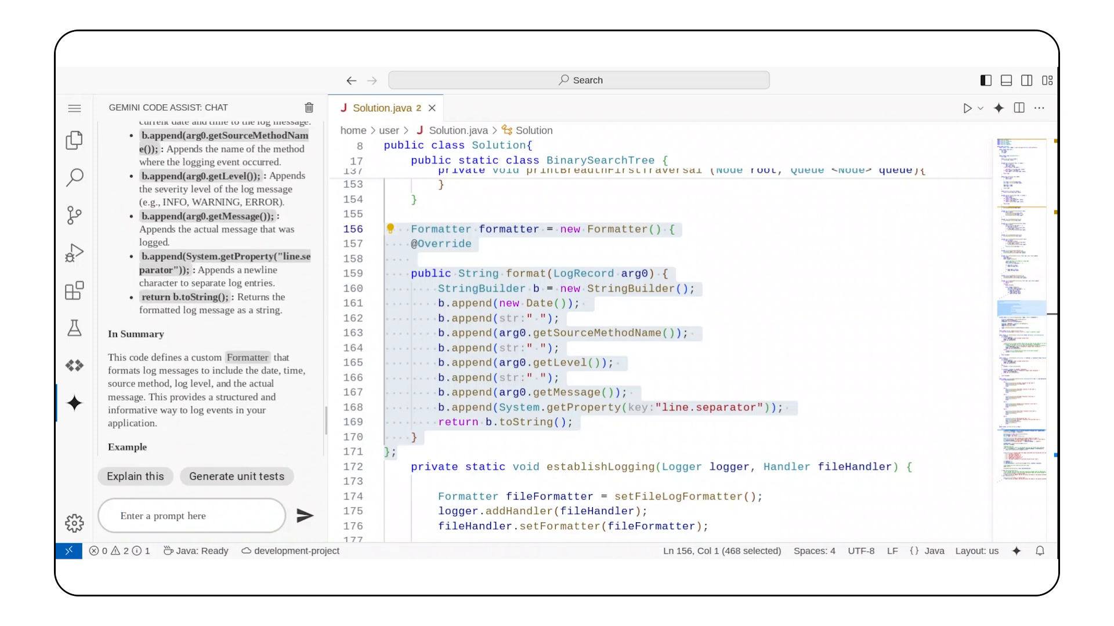
# Step: Scroll past displayDesiredTreeTraversal to the main method's treeLogs.txt.1 TODO comment
pyautogui.scroll(-3)
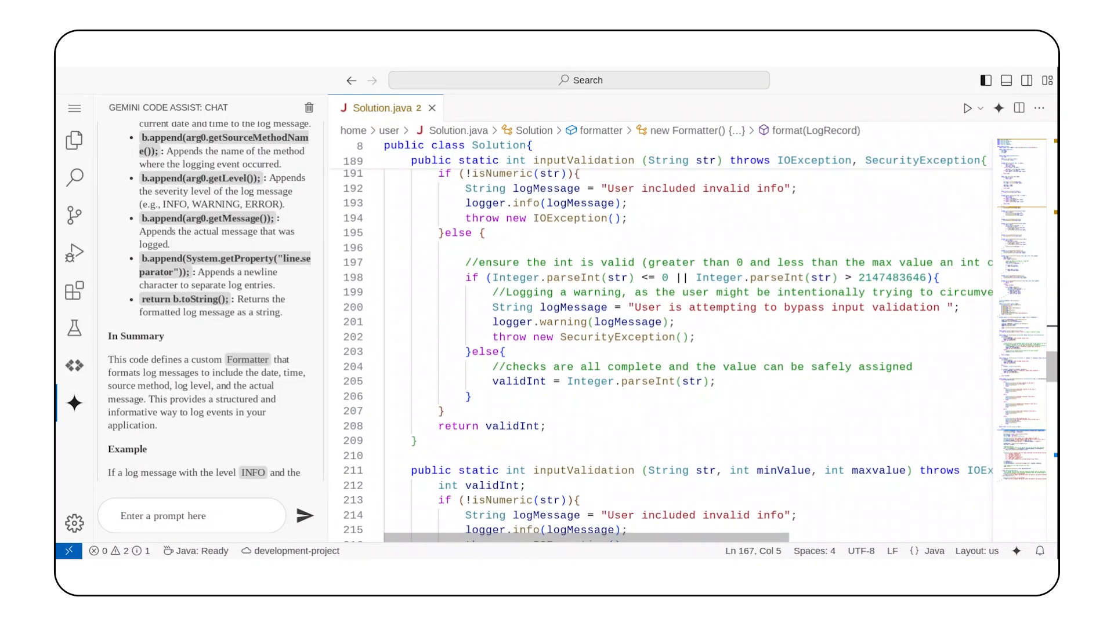
pyautogui.scroll(-3)
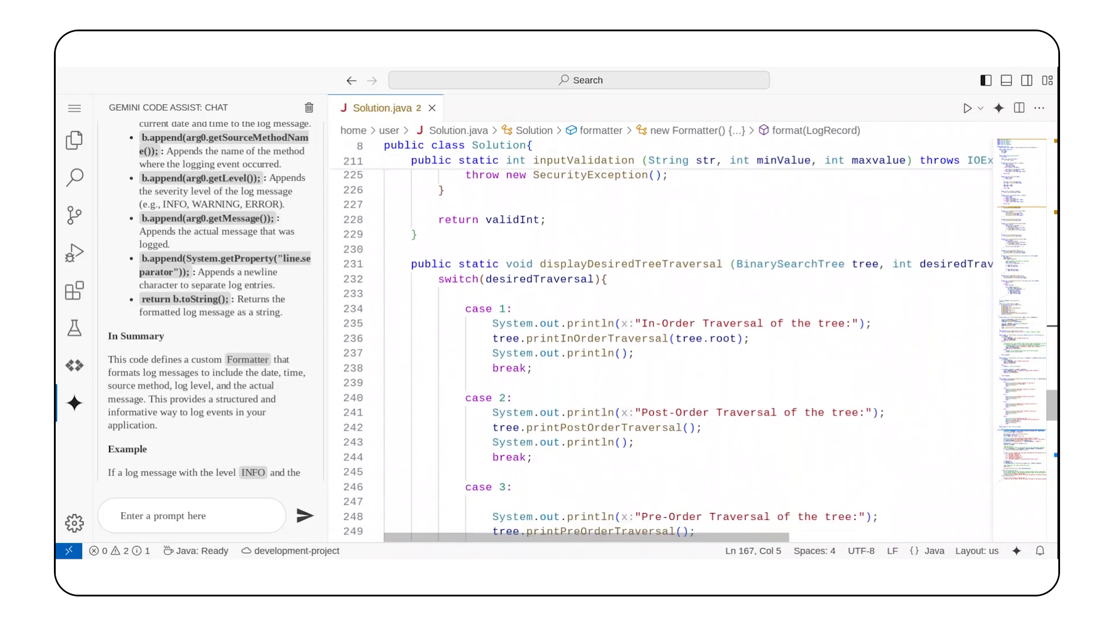
pyautogui.scroll(-3)
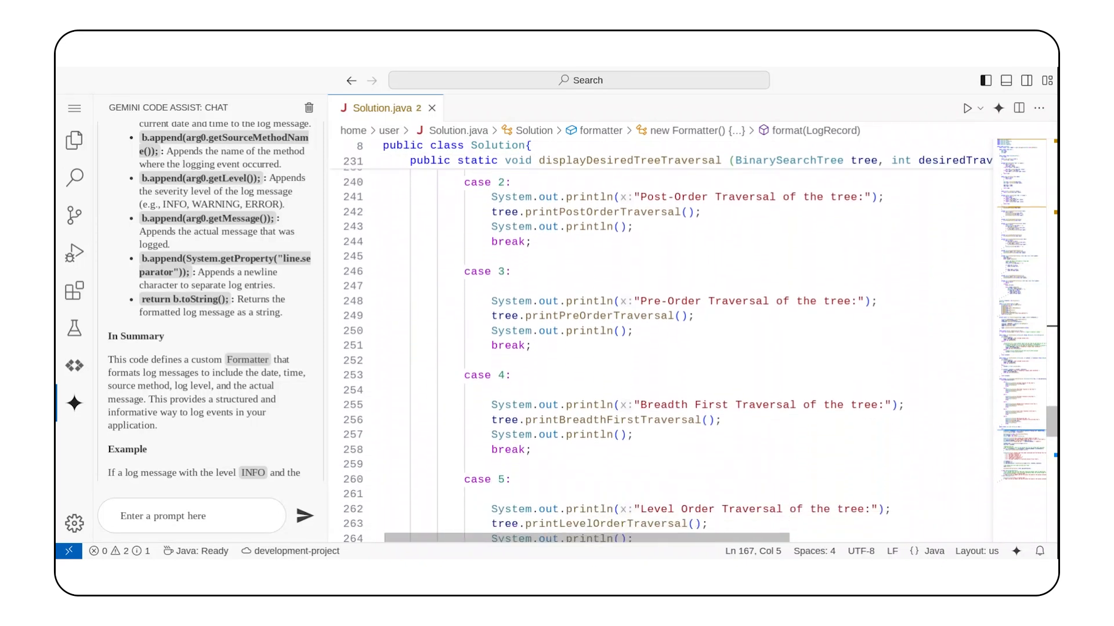
pyautogui.scroll(-3)
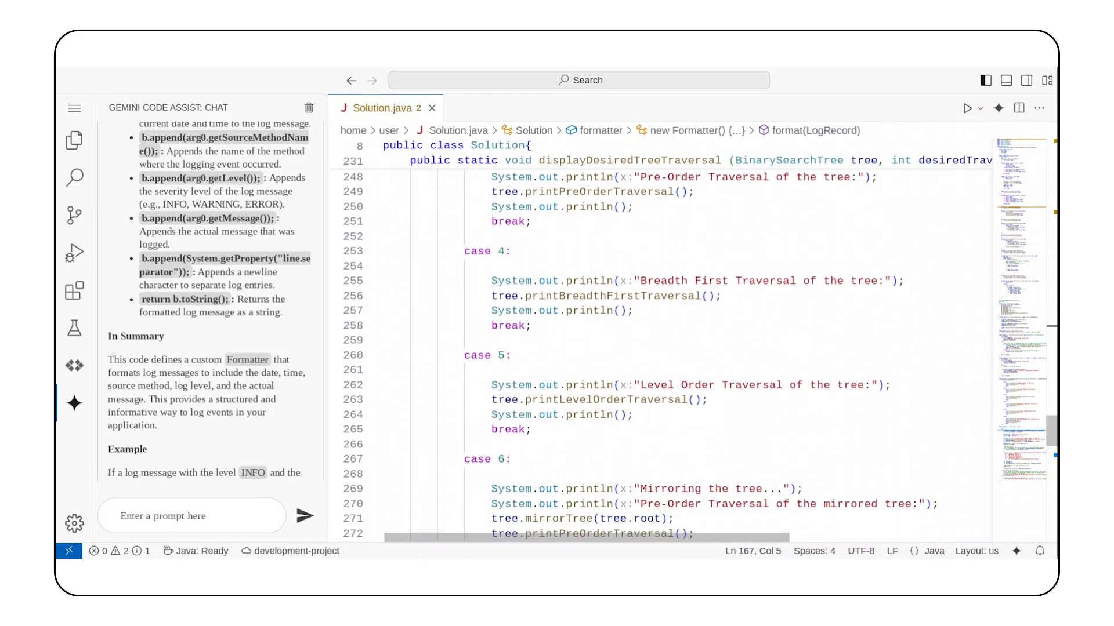
pyautogui.scroll(-3)
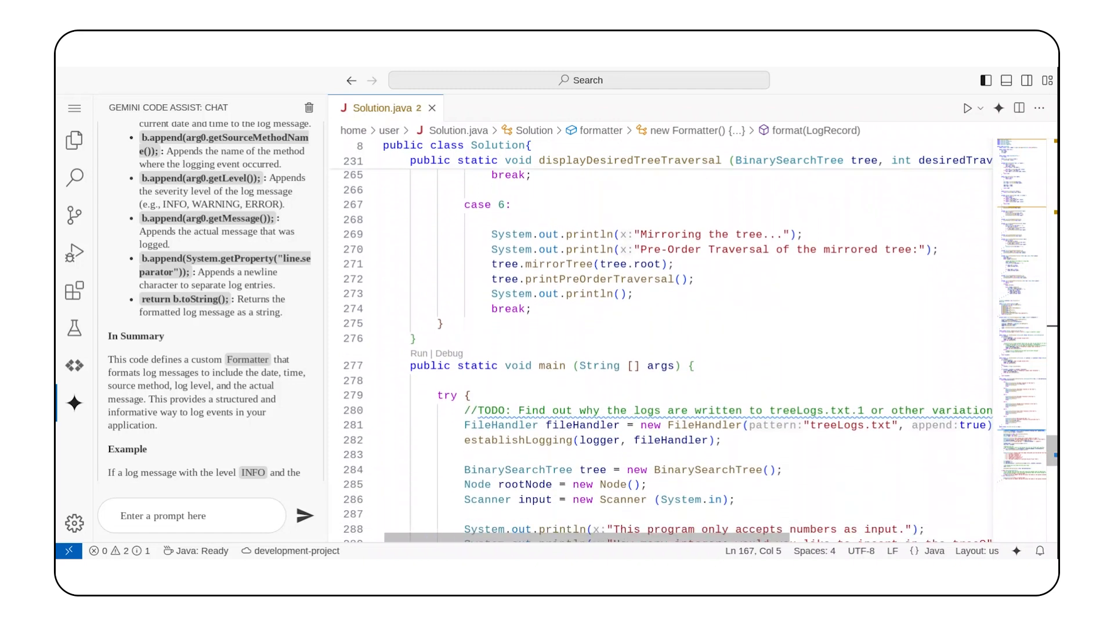
pyautogui.scroll(-3)
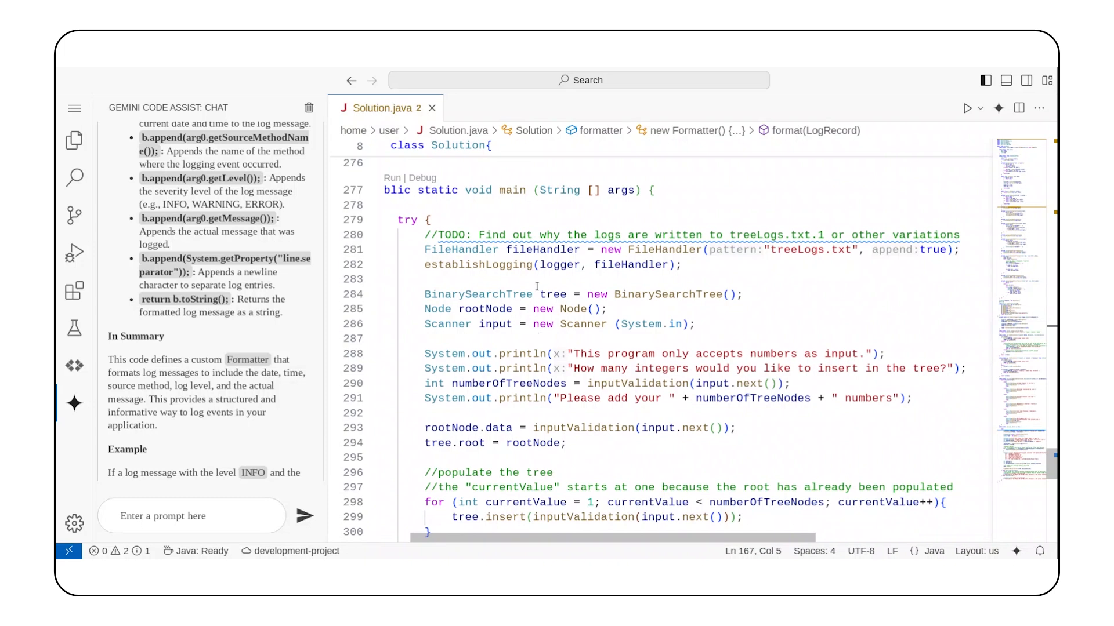
pyautogui.moveTo(890, 71)
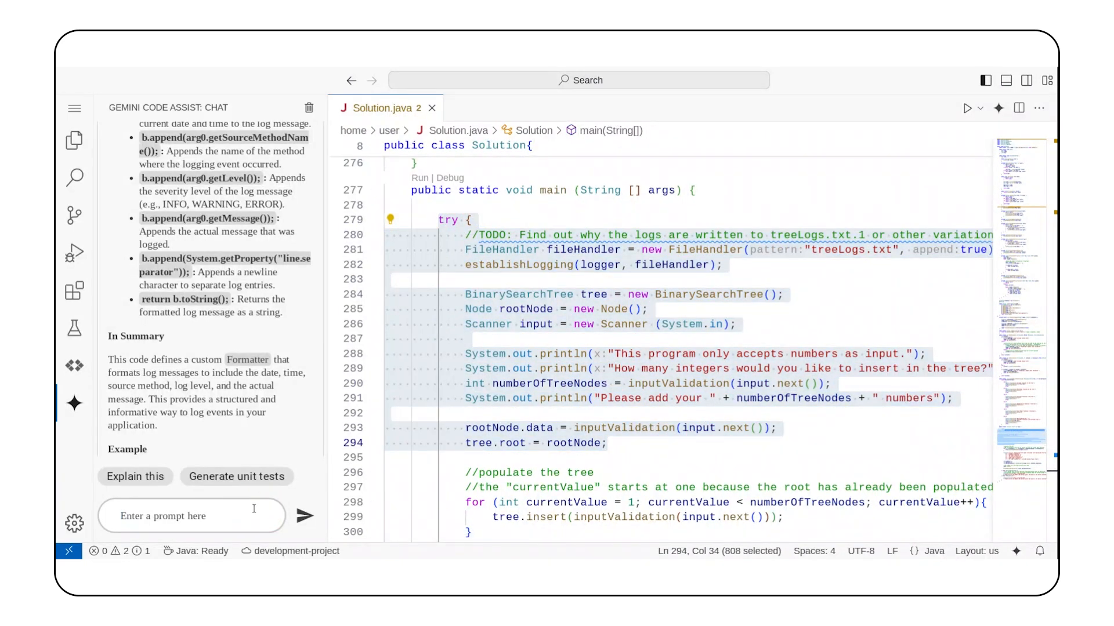
# Step: Ask Gemini to help resolve the treeLogs.txt.1 TODO and read its suggested fixes
pyautogui.write('Can you hel')
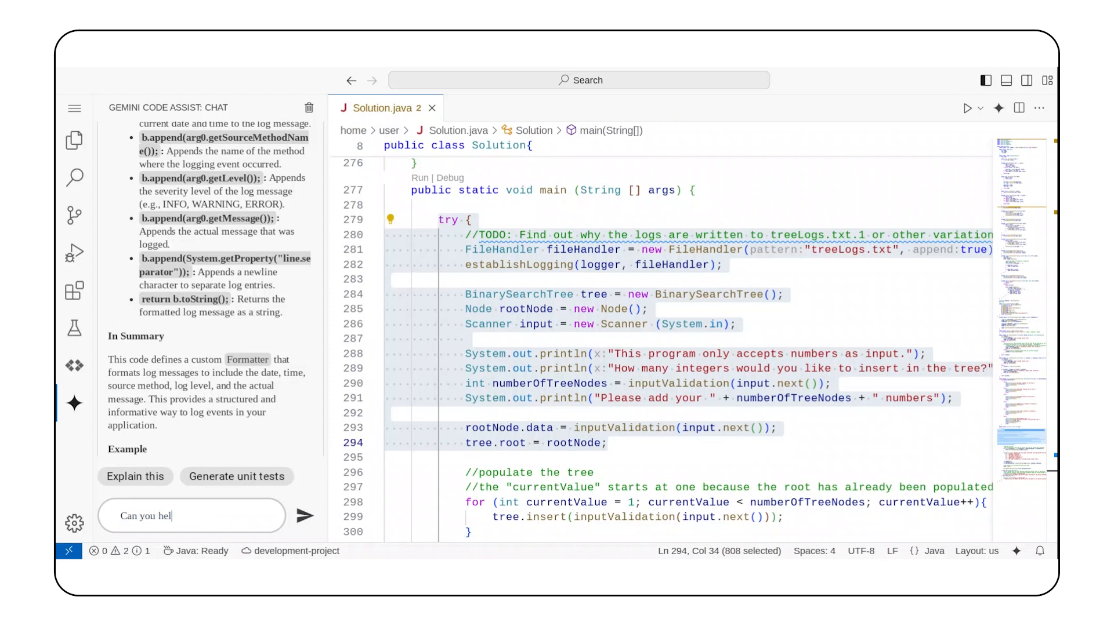
pyautogui.write('p me resolve')
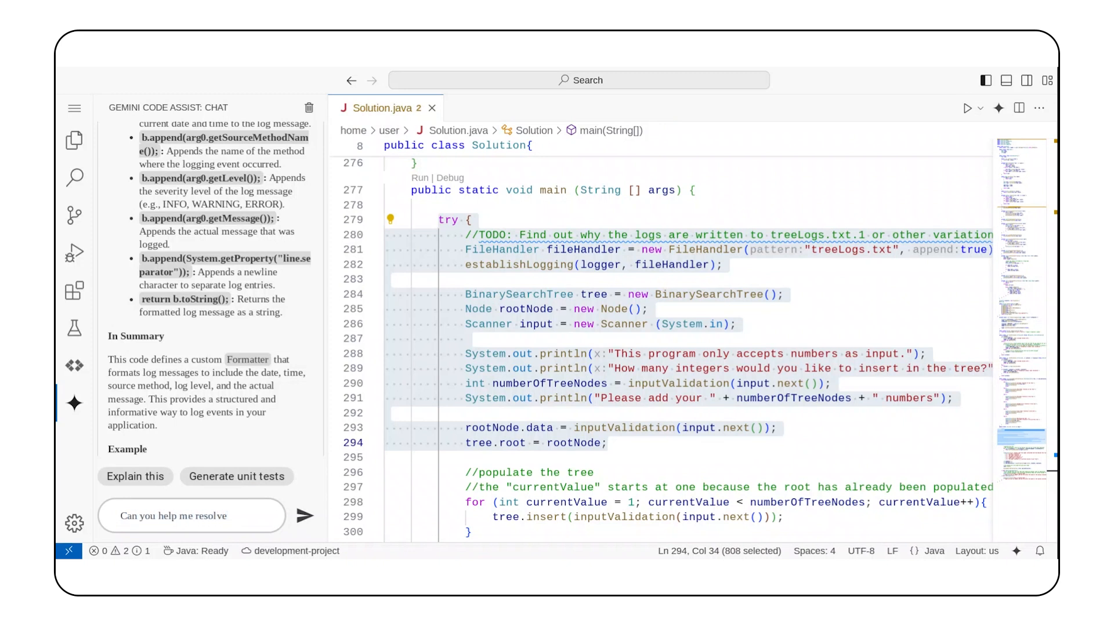
pyautogui.click(191, 515)
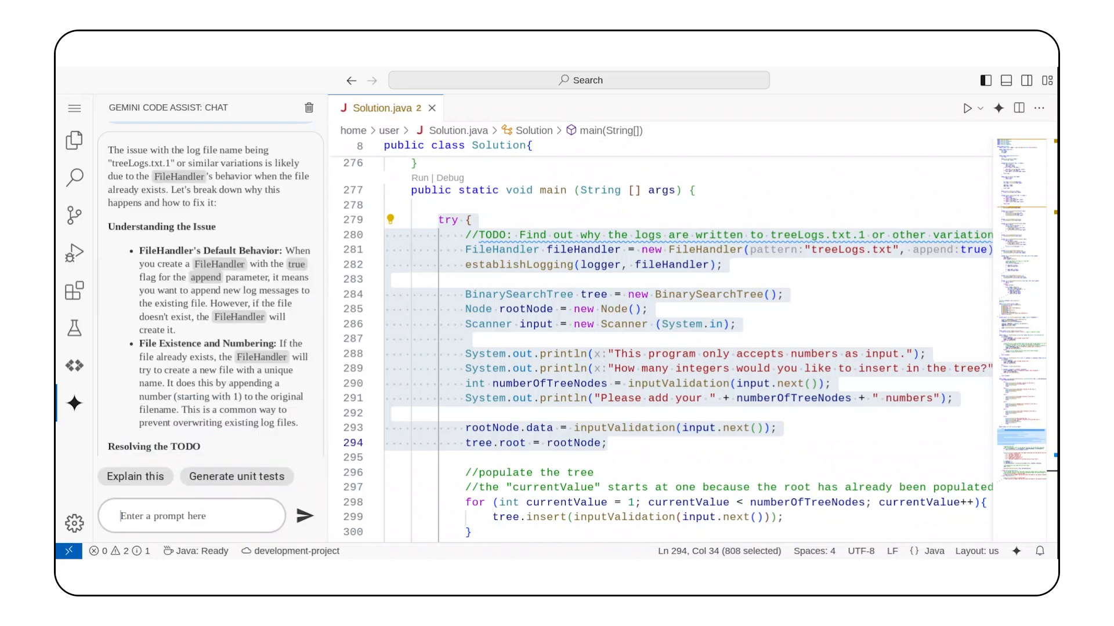
pyautogui.moveTo(224, 223)
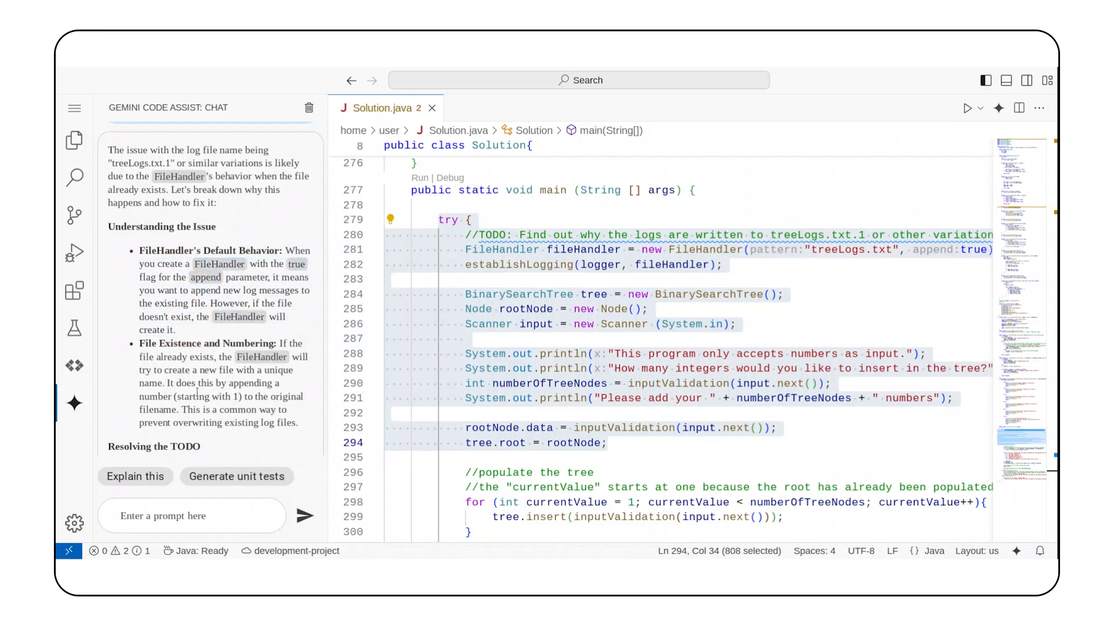
pyautogui.scroll(-3)
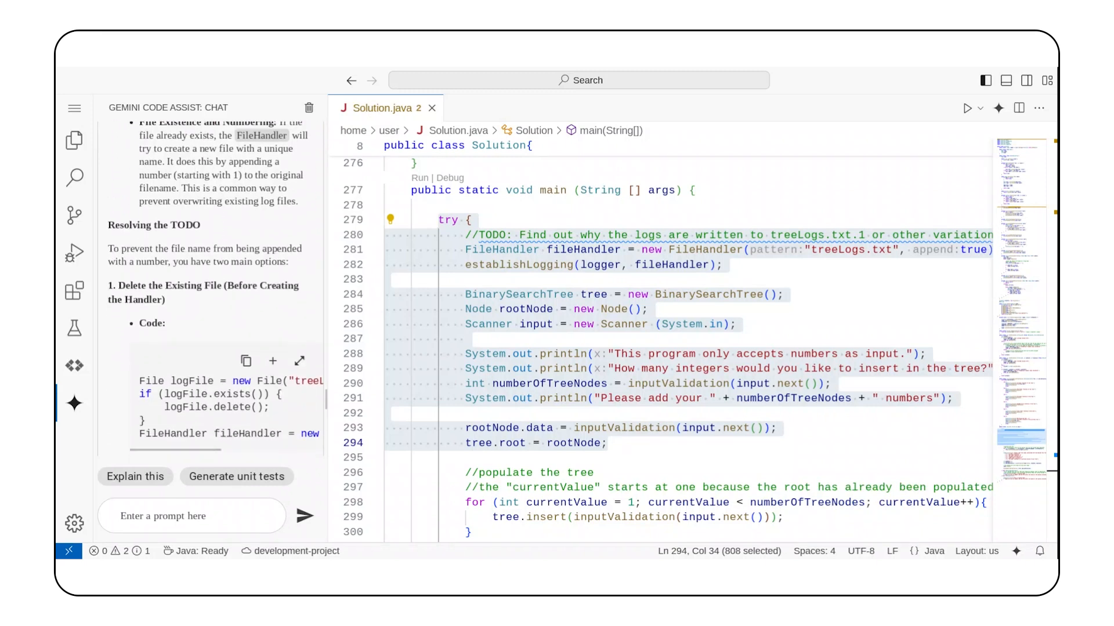
pyautogui.scroll(-3)
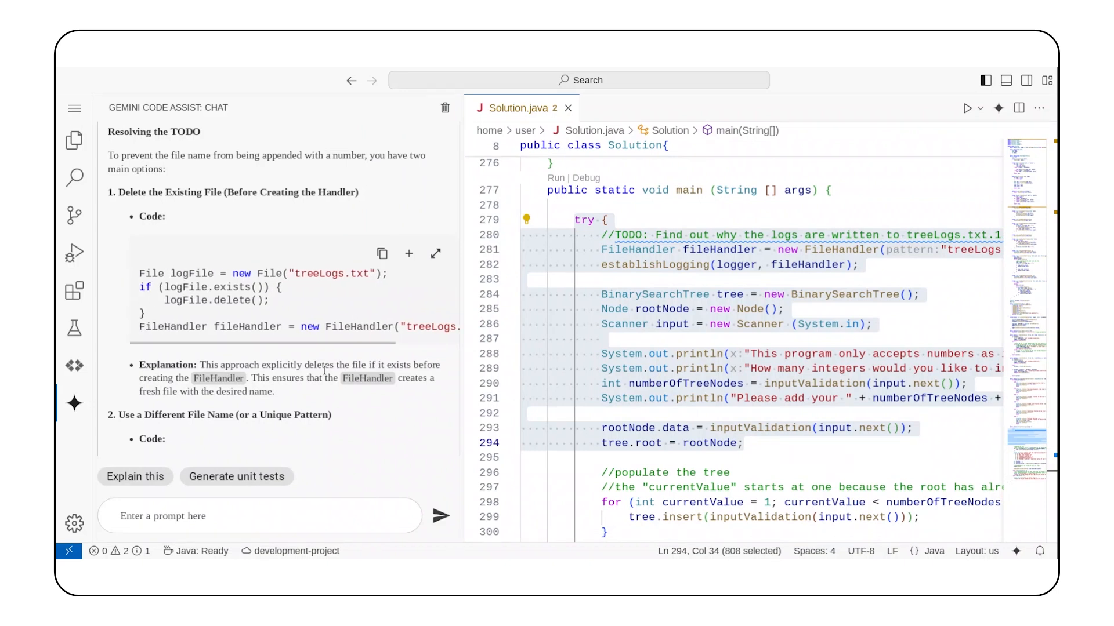
pyautogui.scroll(-3)
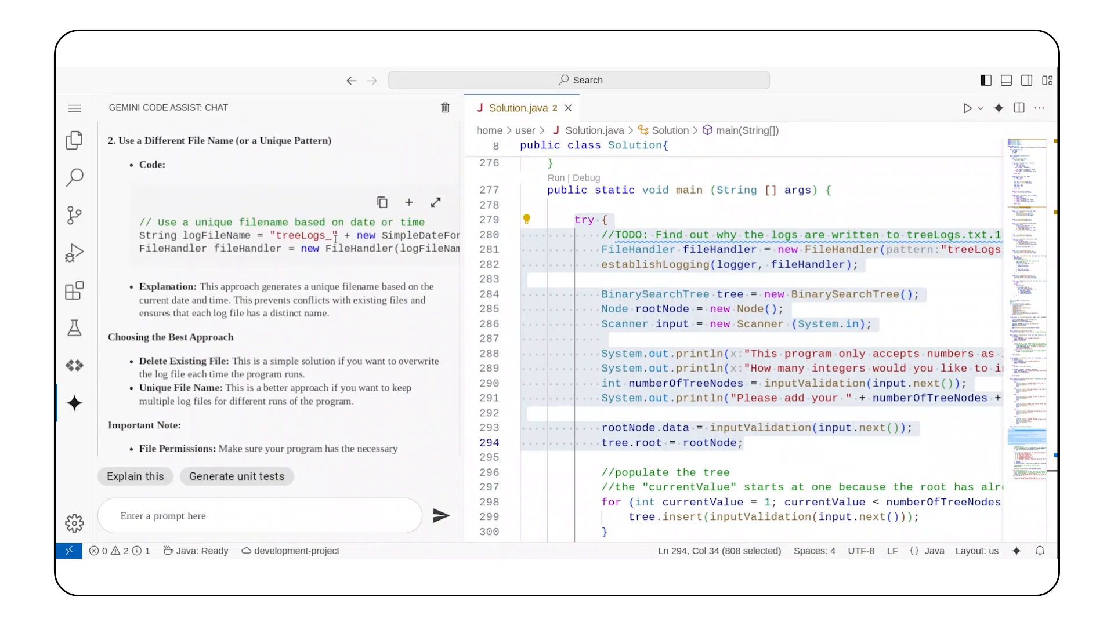
pyautogui.moveTo(293, 349)
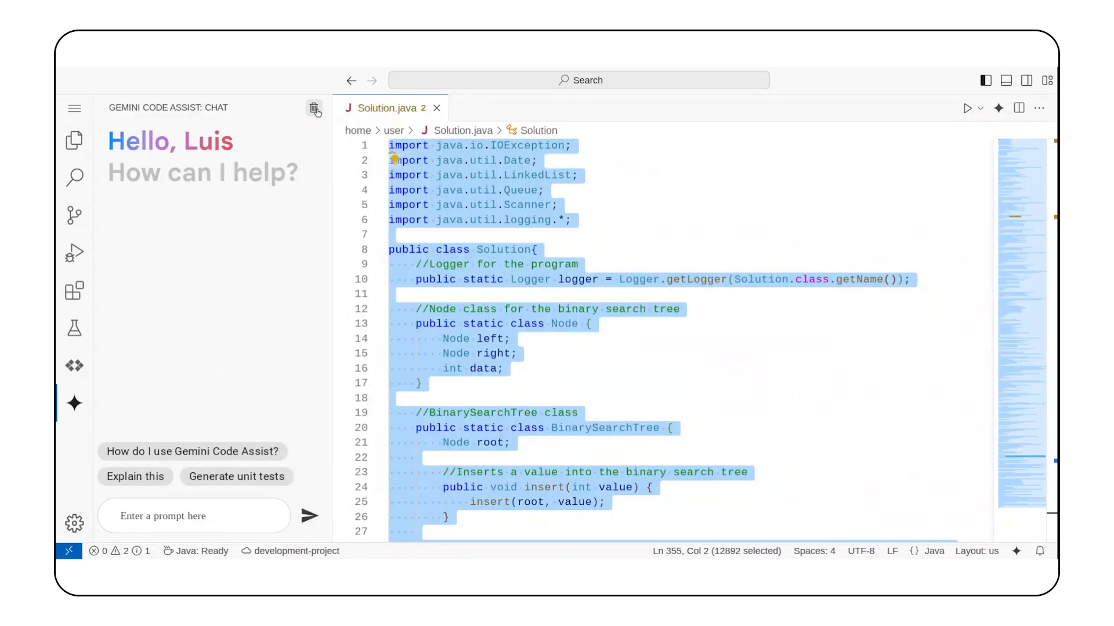
# Step: Prompt Gemini inline with 'please add comments to my code' and accept the inserted comments
pyautogui.click(392, 160)
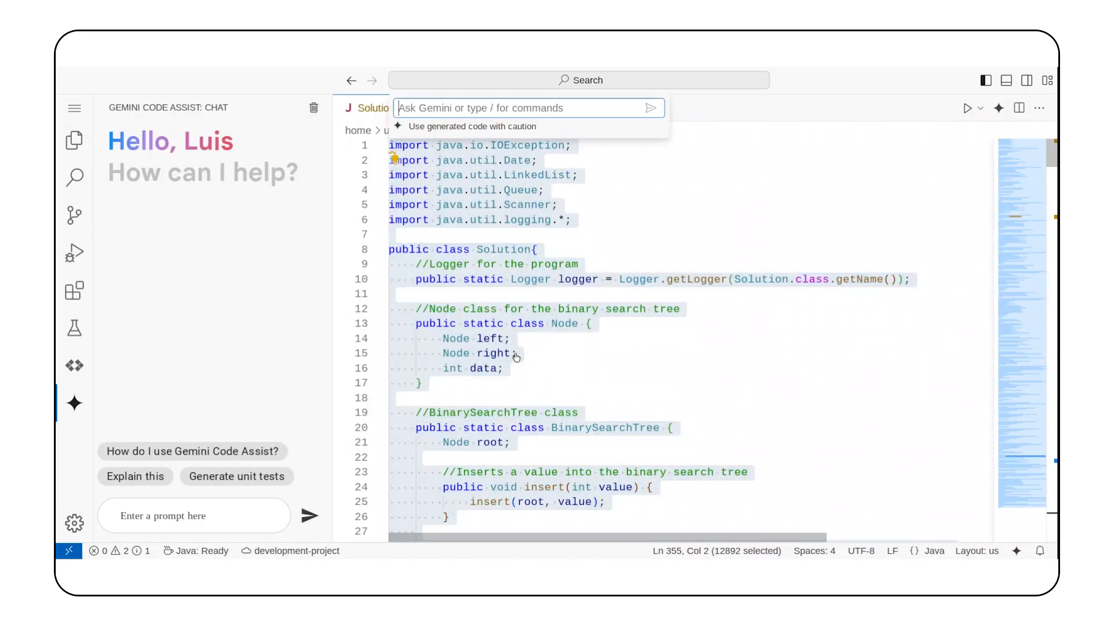
pyautogui.click(650, 108)
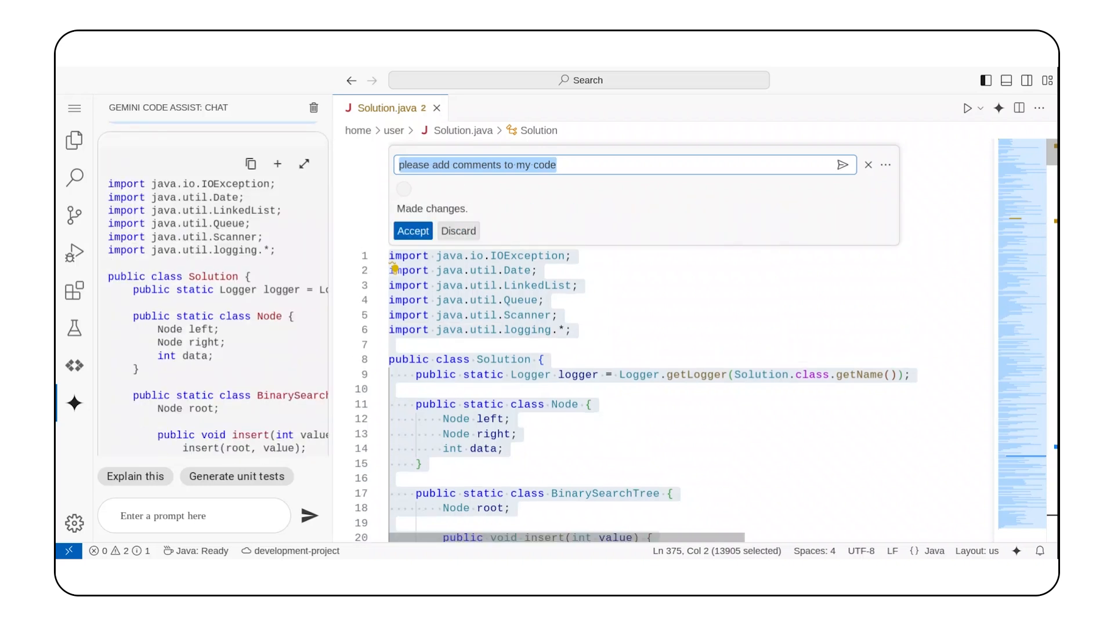
pyautogui.moveTo(602, 265)
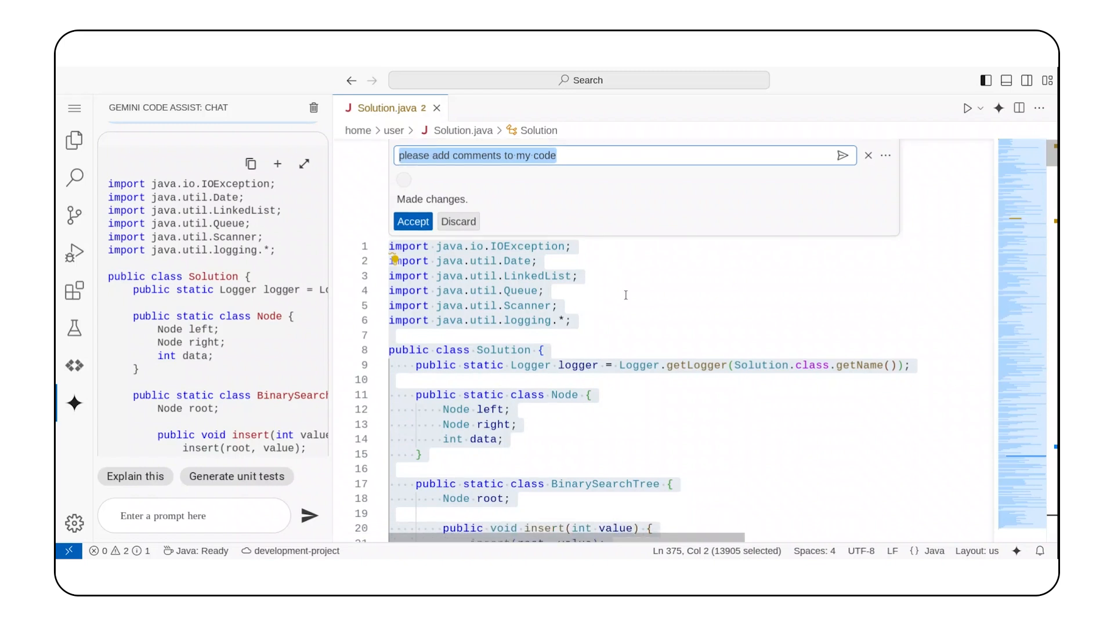
pyautogui.click(413, 222)
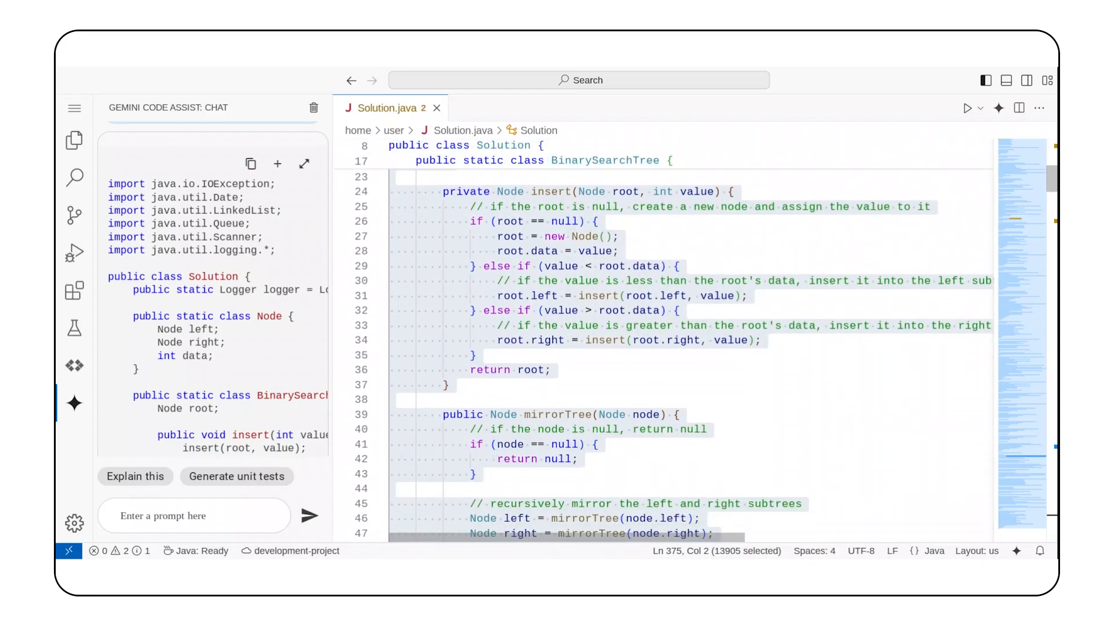
pyautogui.scroll(-3)
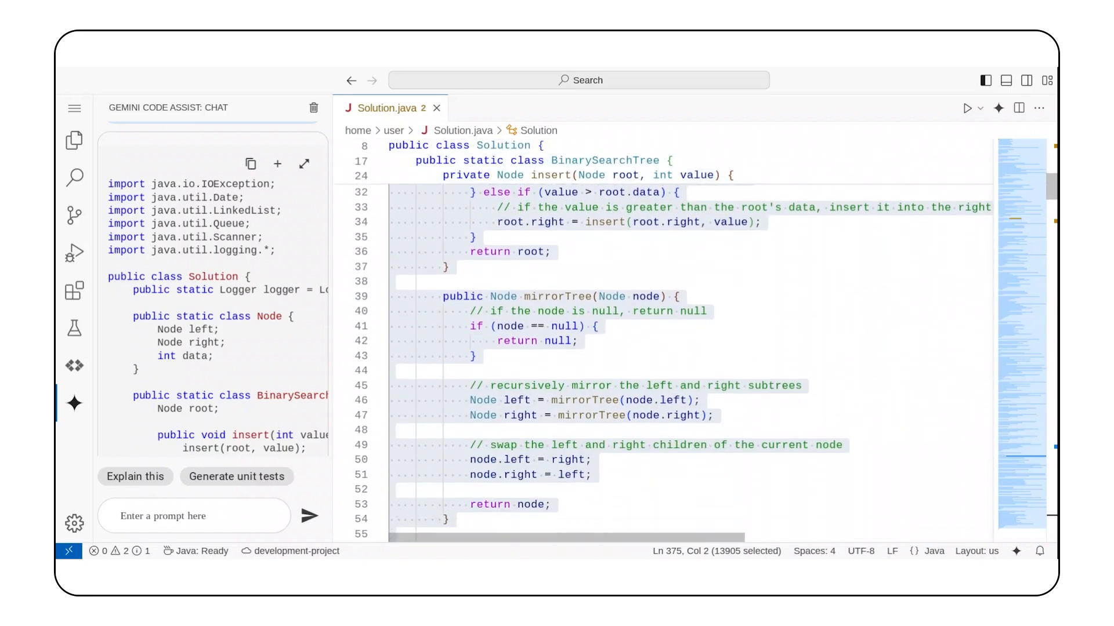
pyautogui.scroll(-3)
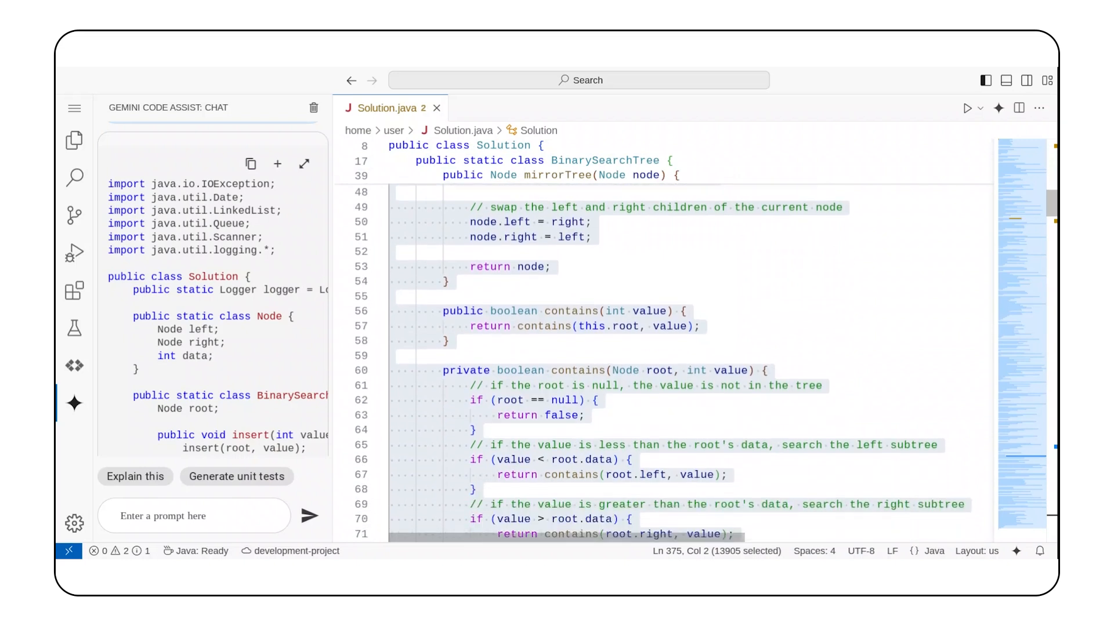
pyautogui.scroll(-3)
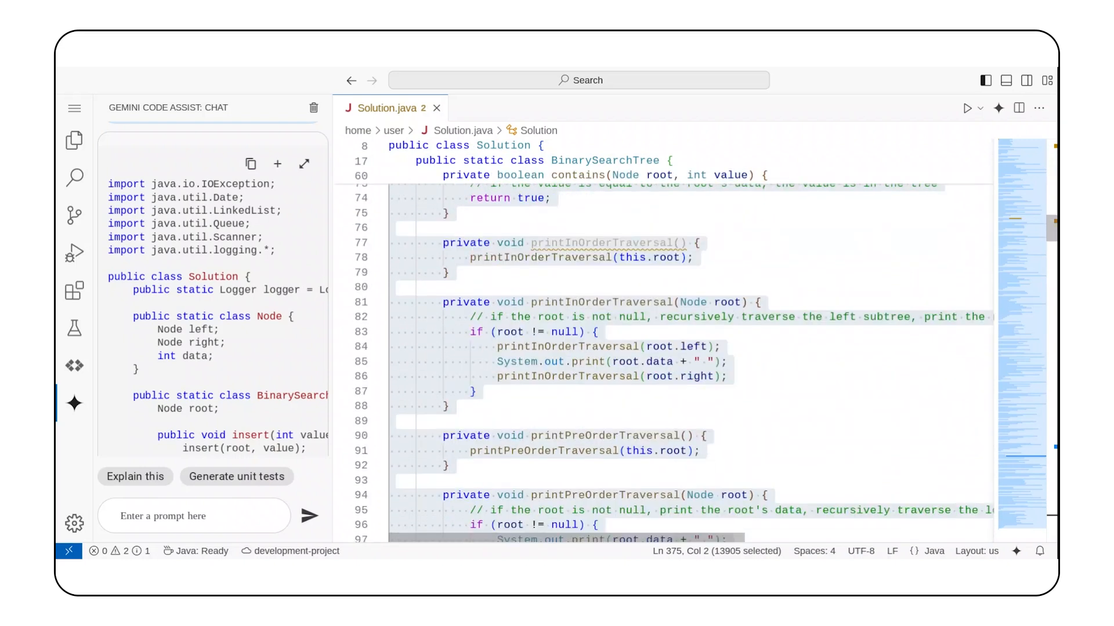